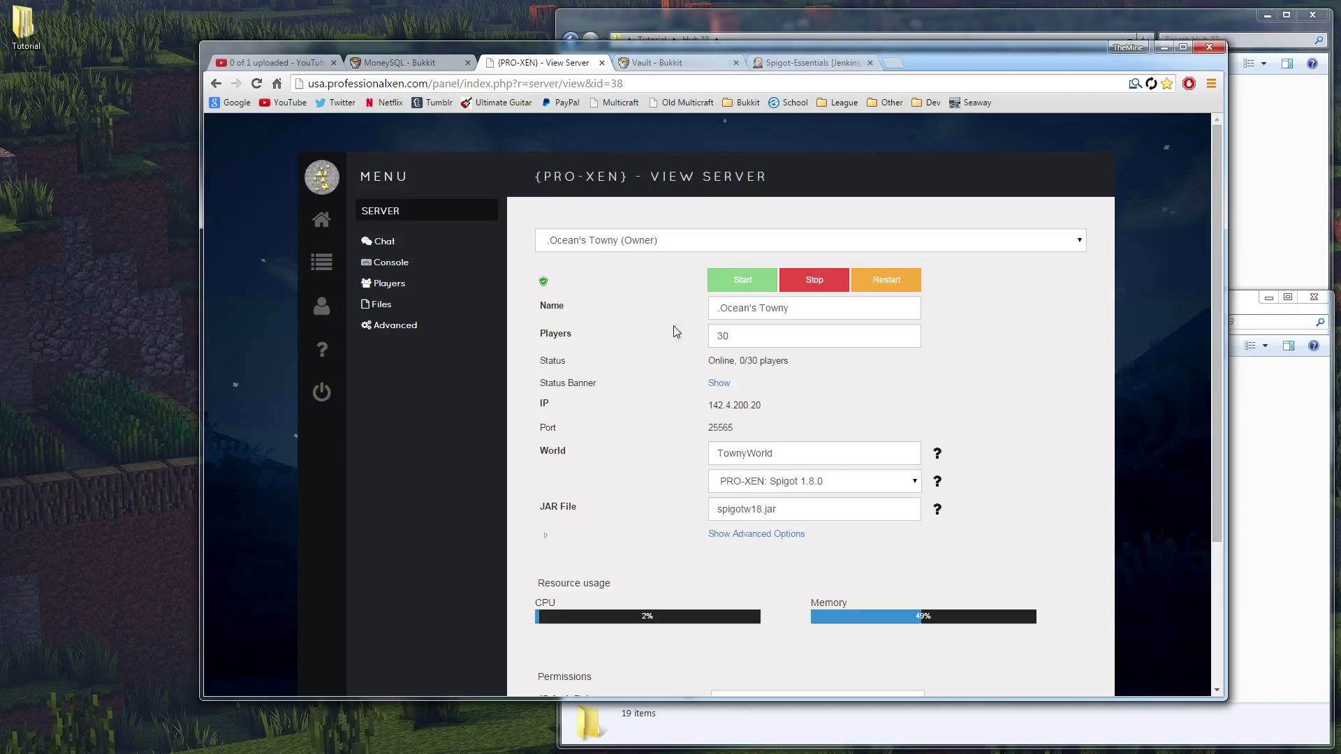
mouse_move(406, 357)
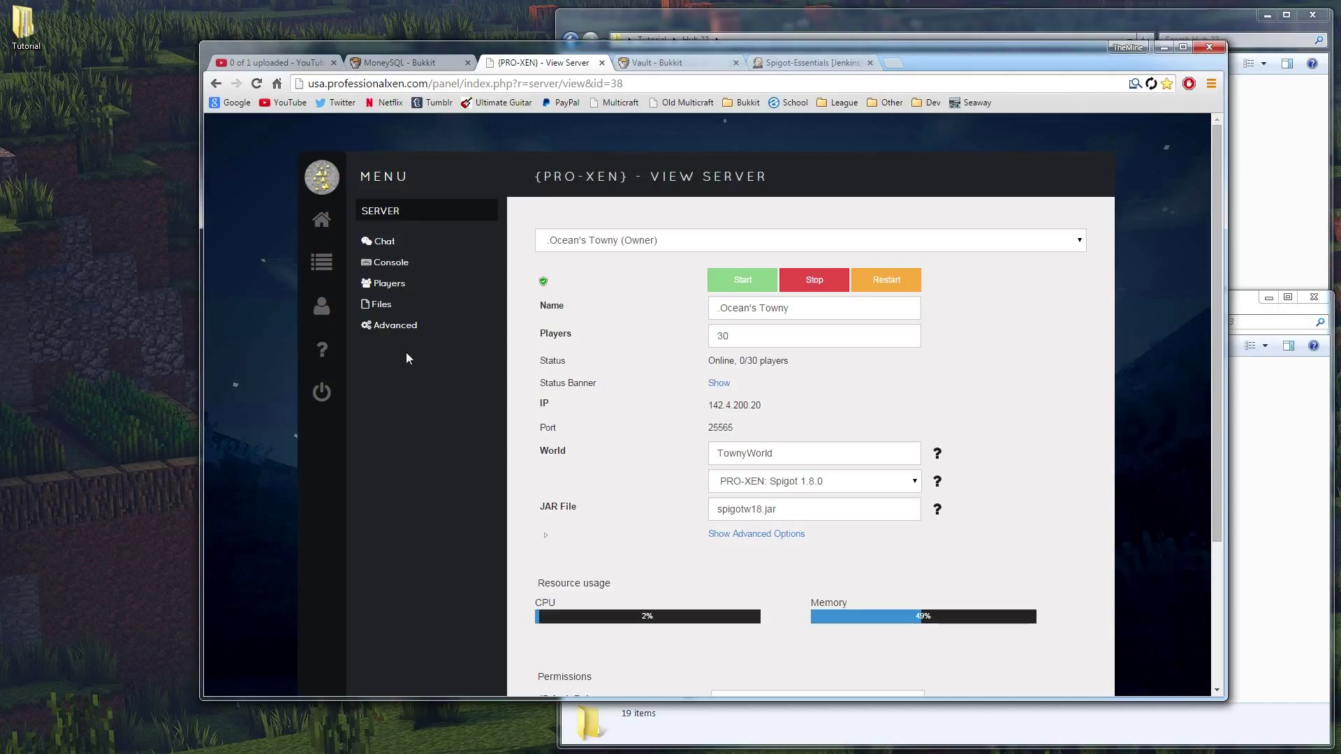
- Expand Advanced in the Ocean's Towny server sidebar and show its MySQL Database page
click(395, 324)
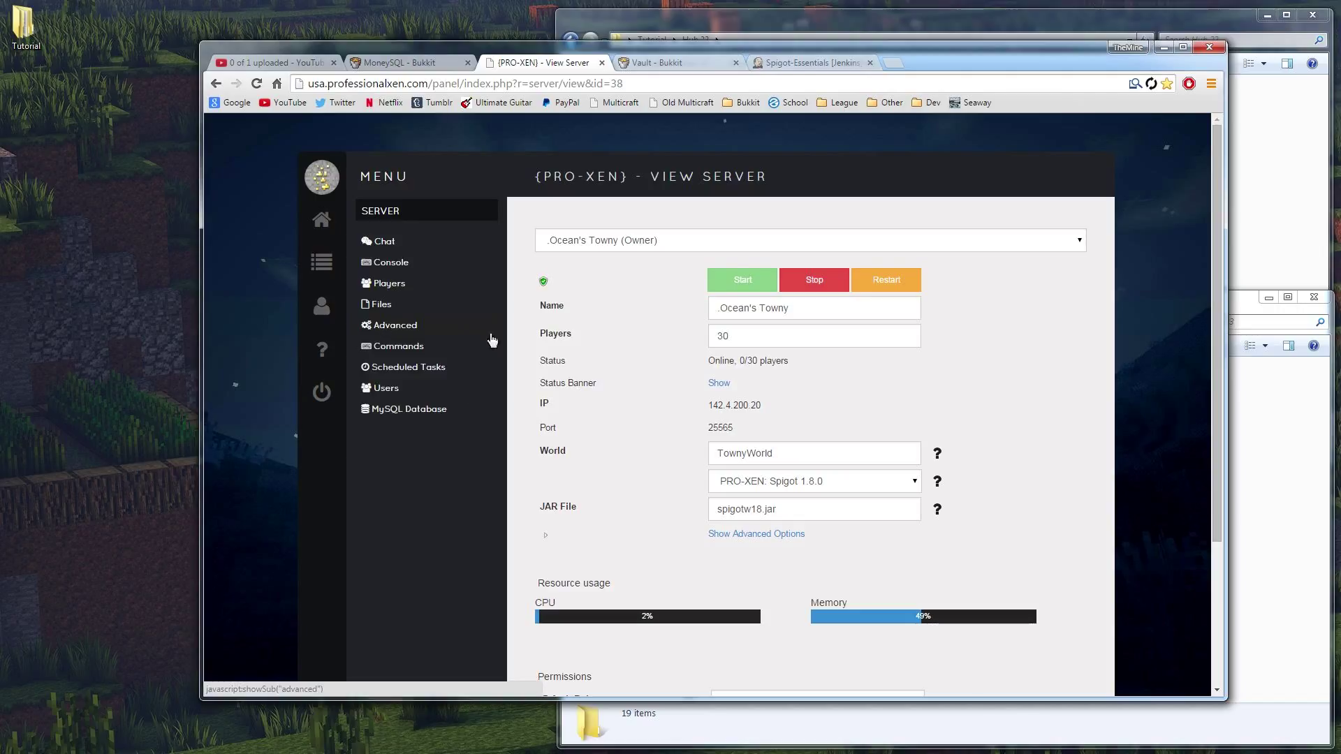
click(409, 409)
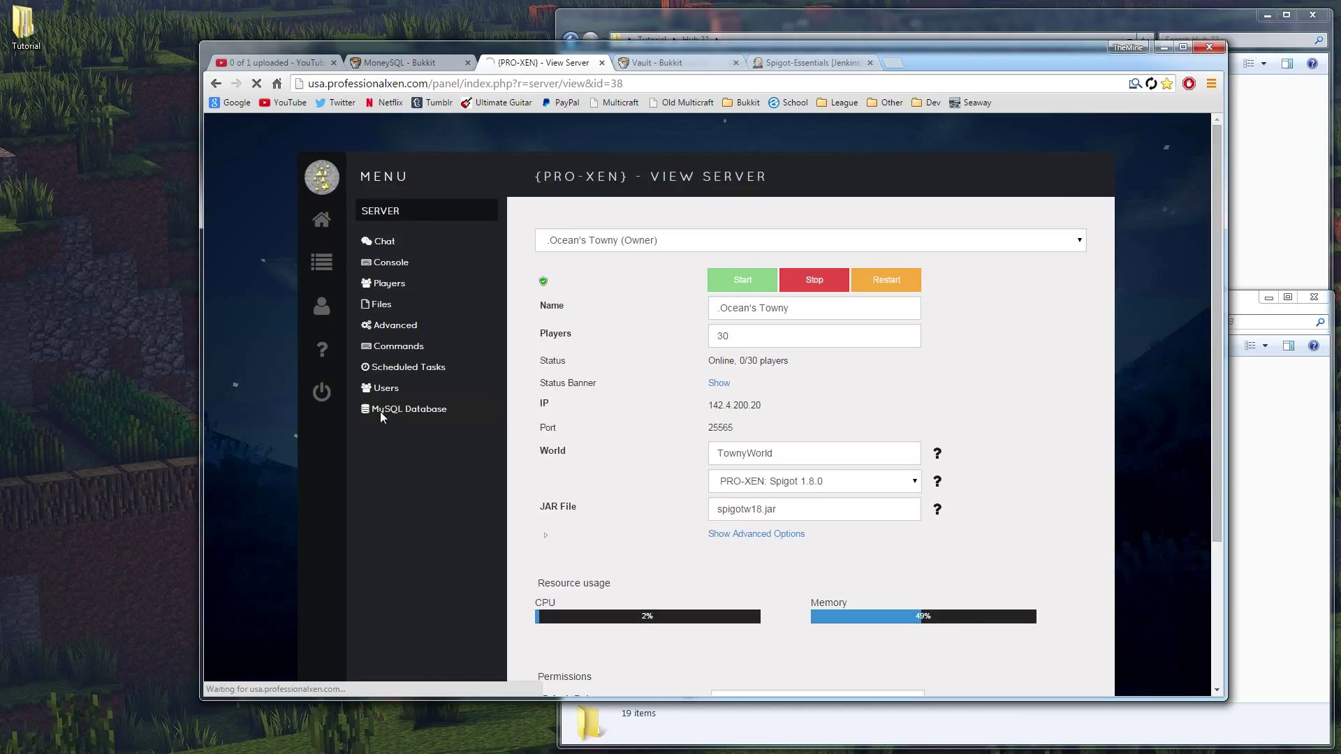
click(409, 409)
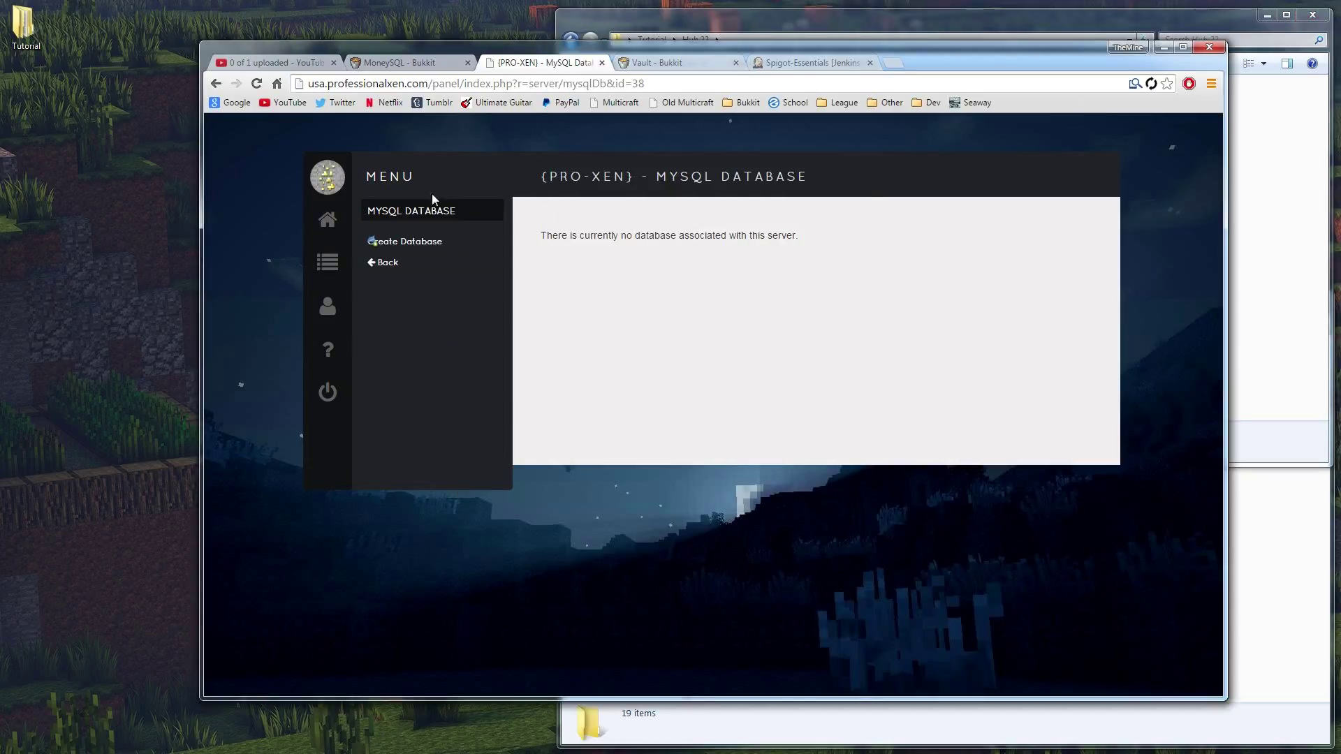
mouse_move(385, 476)
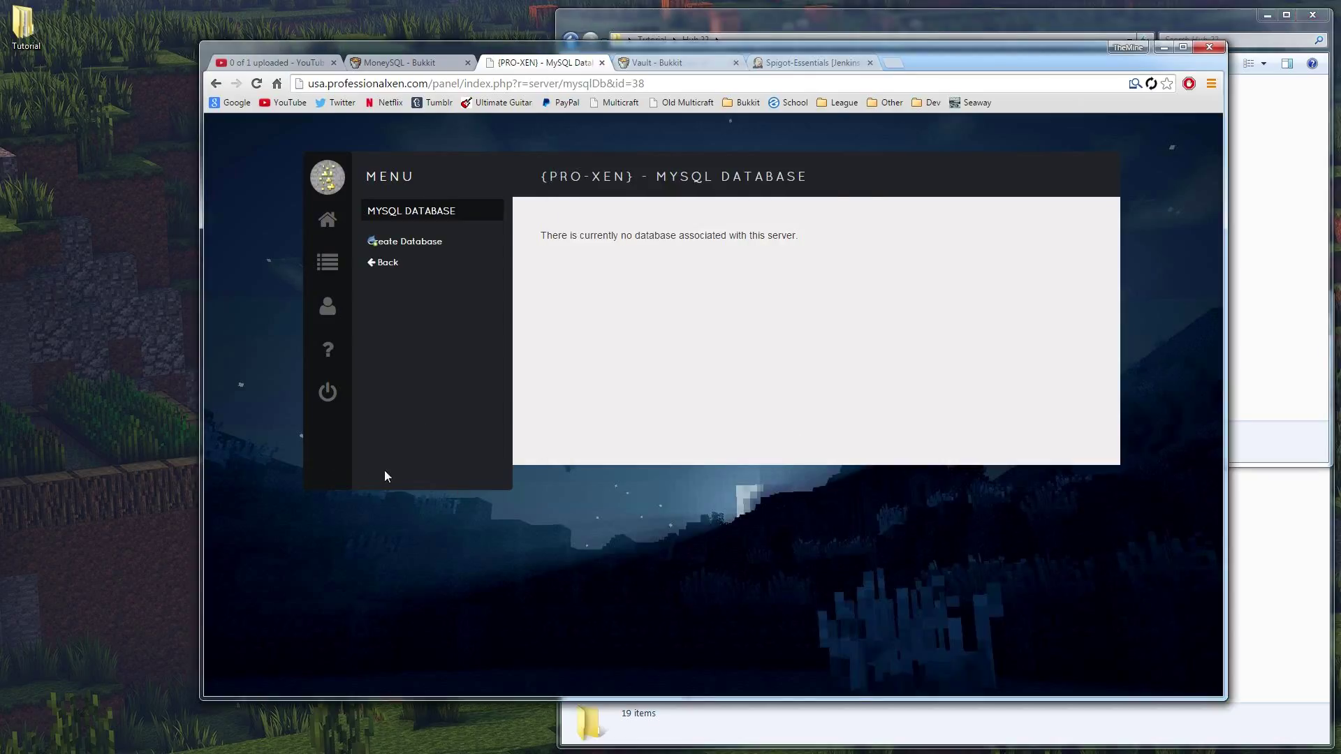
- Create the server's MySQL database and confirm, so host, name, username and password appear
click(408, 240)
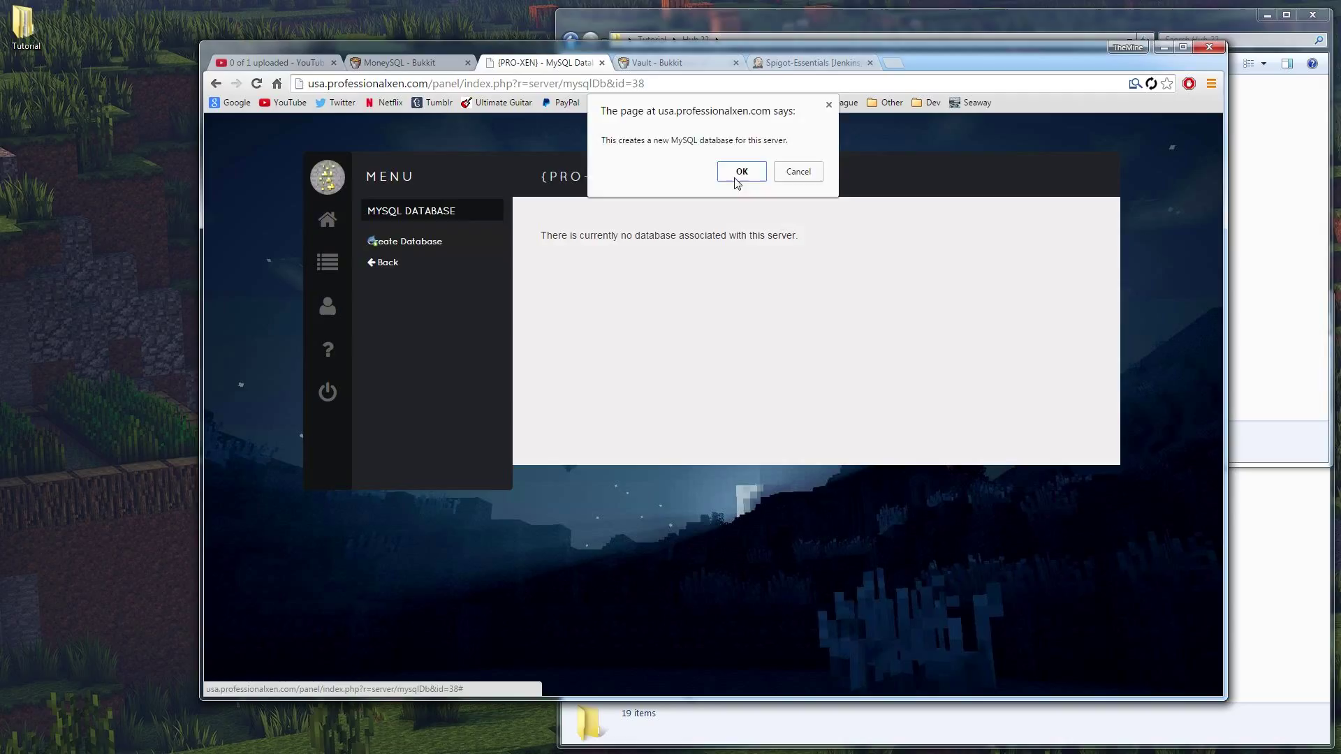
click(740, 171)
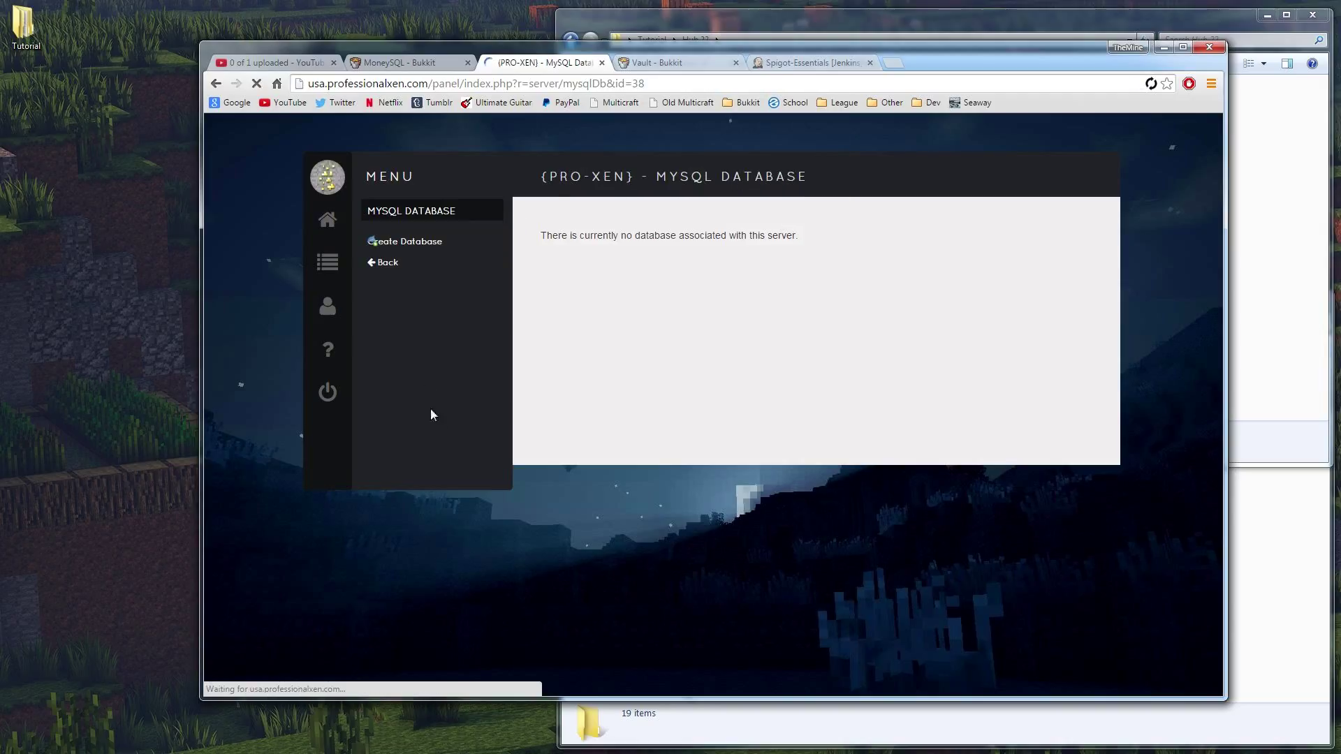
click(410, 242)
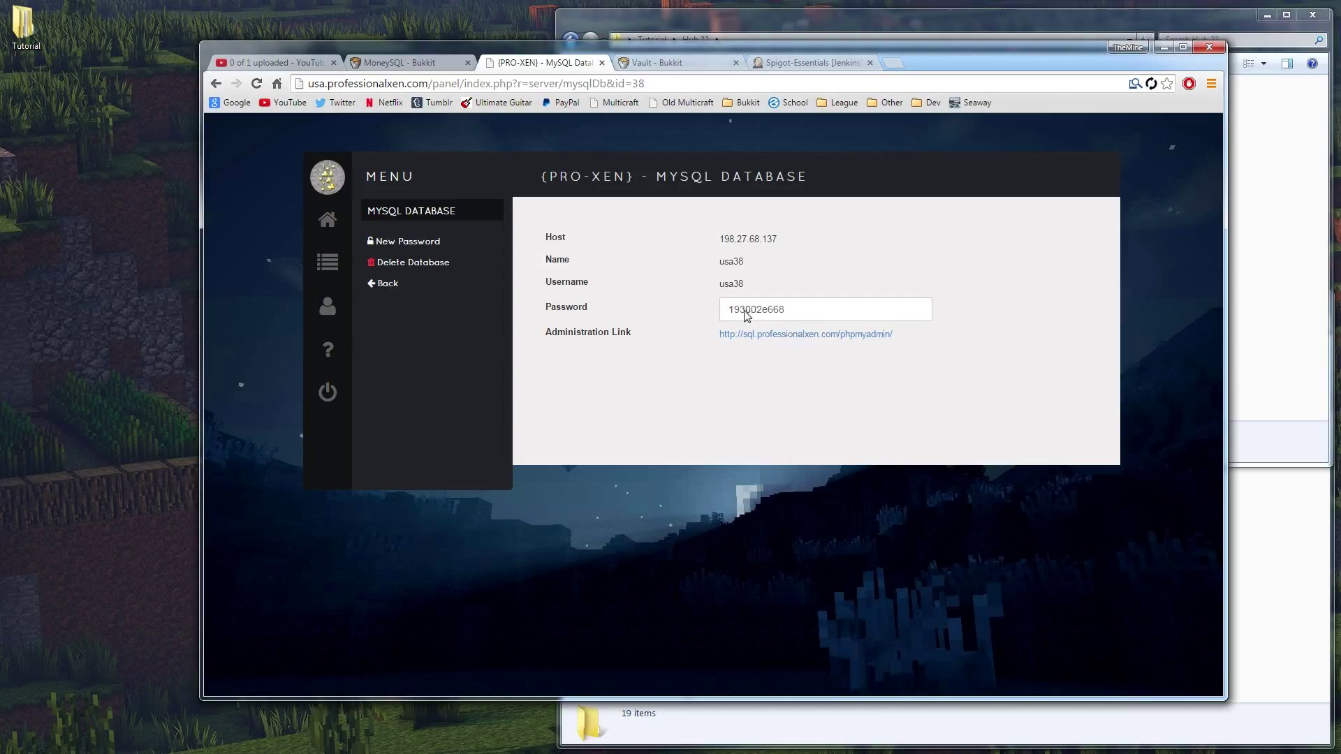
mouse_move(788, 344)
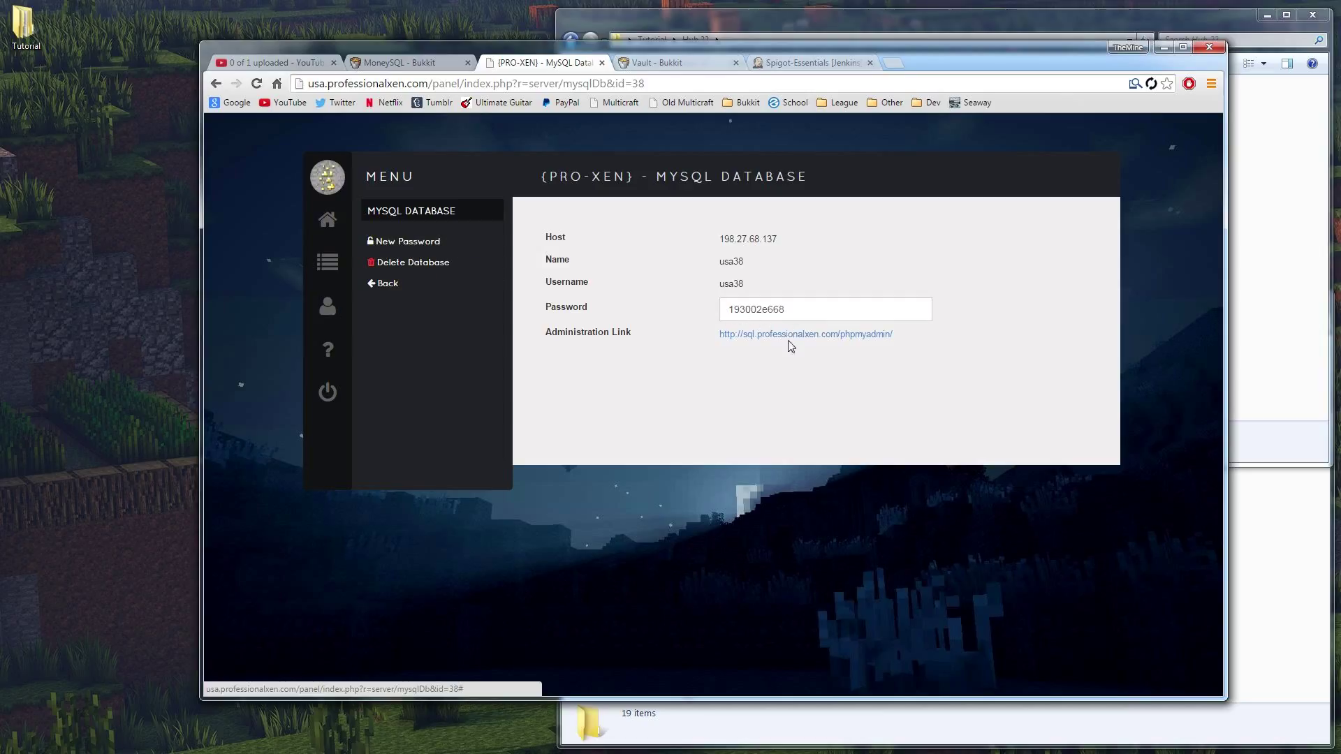
mouse_move(772, 314)
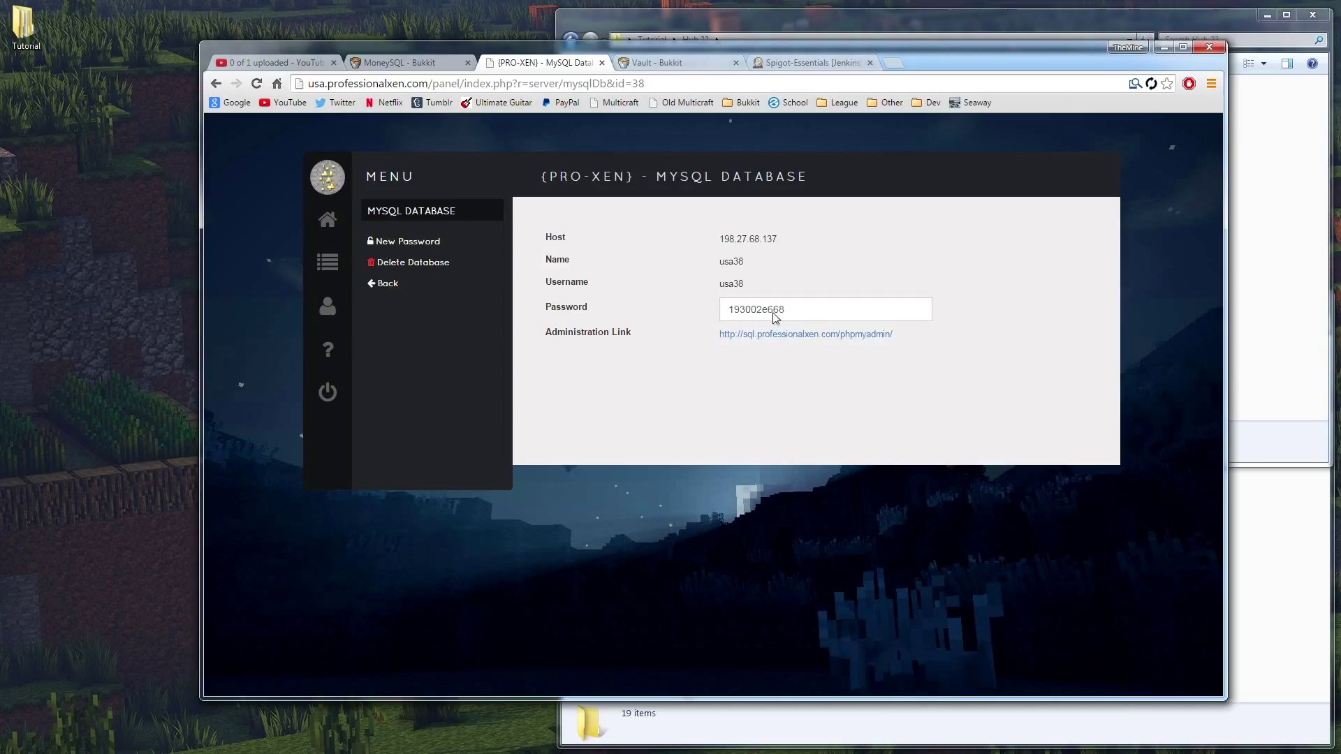
mouse_move(748, 310)
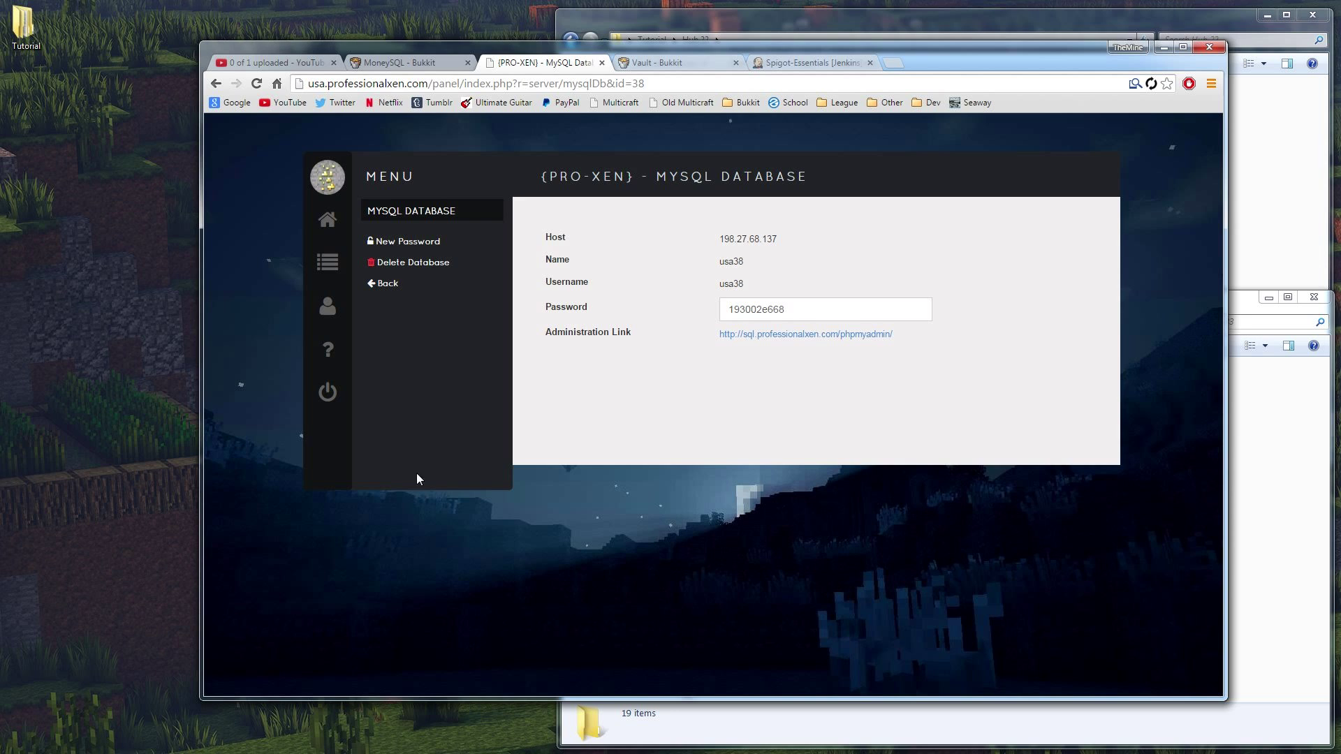
- From the MoneySQL BukkitDev overview, follow the Download link to the MoneySQL 1.0 file page
click(402, 62)
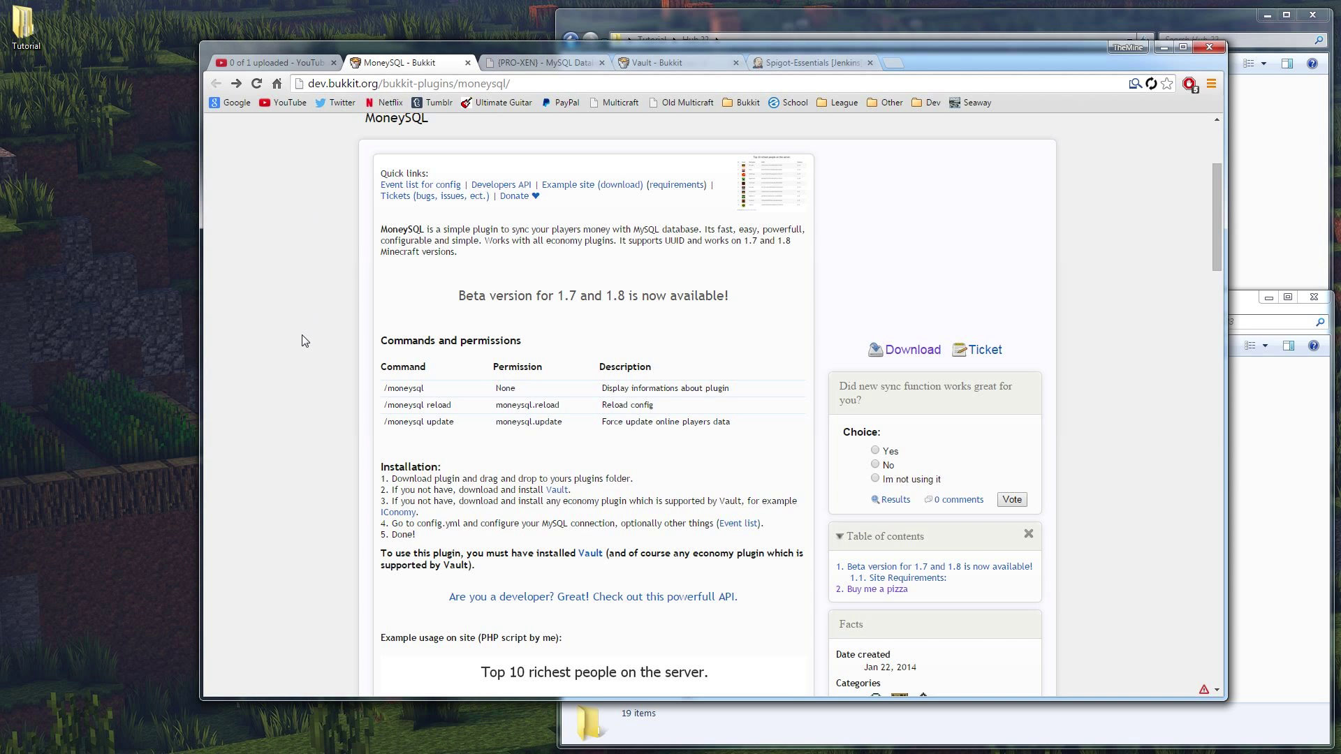
scroll(up, 3)
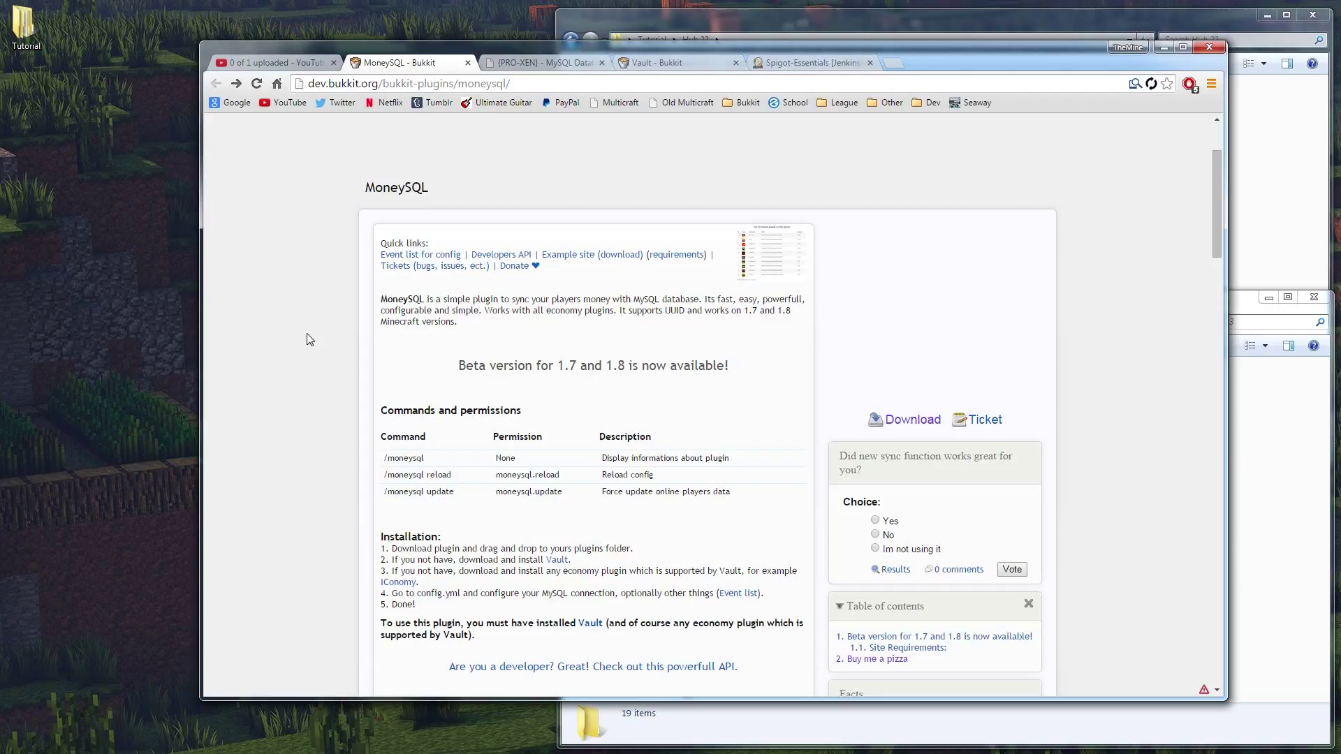
click(909, 419)
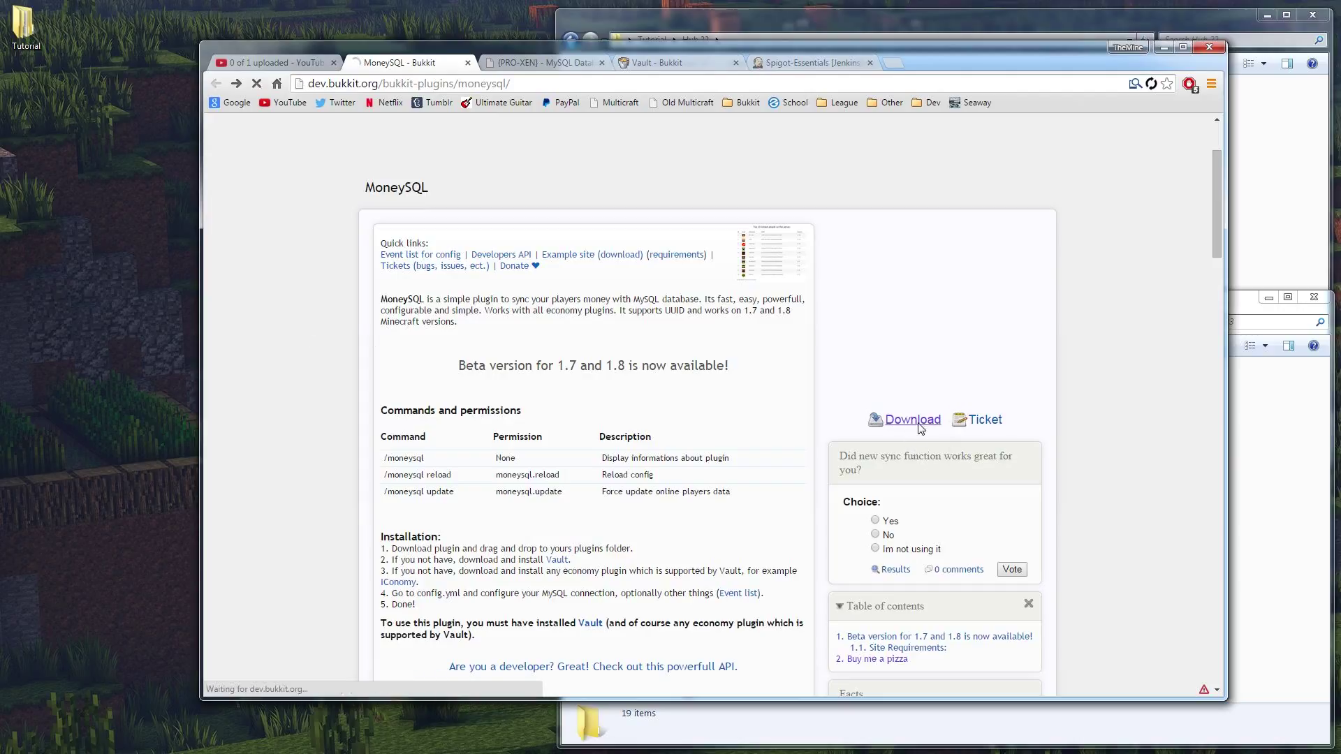
click(912, 419)
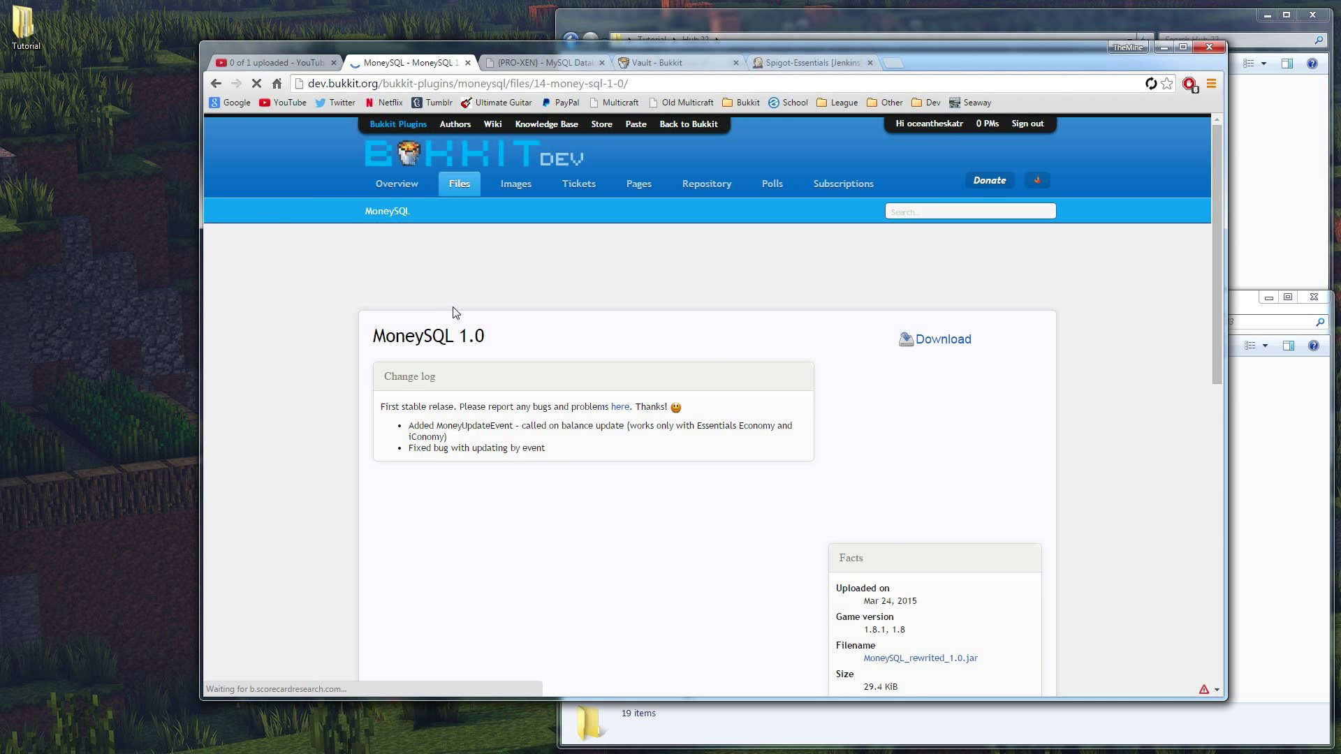
- Download MoneySQL v1.3-beta-multiversion from its BukkitDev file page as MoneySQL.jar
click(395, 183)
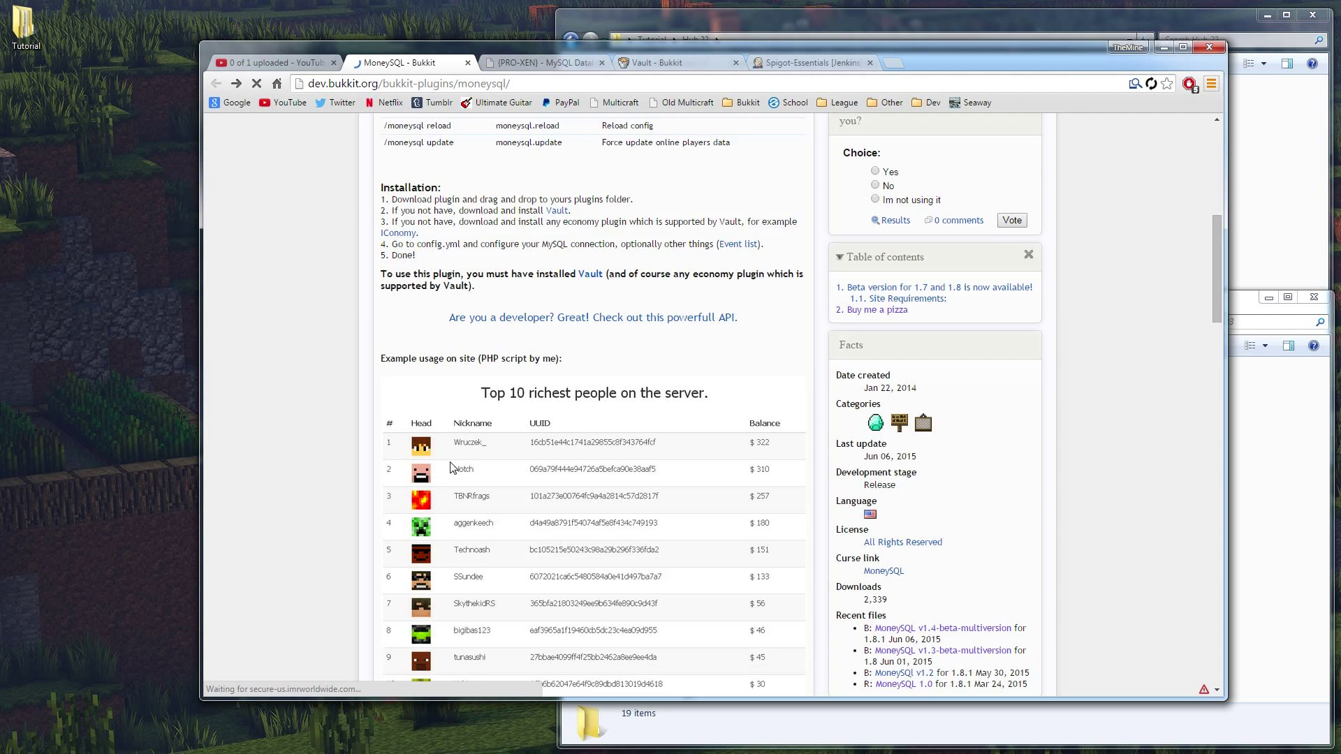
scroll(down, 3)
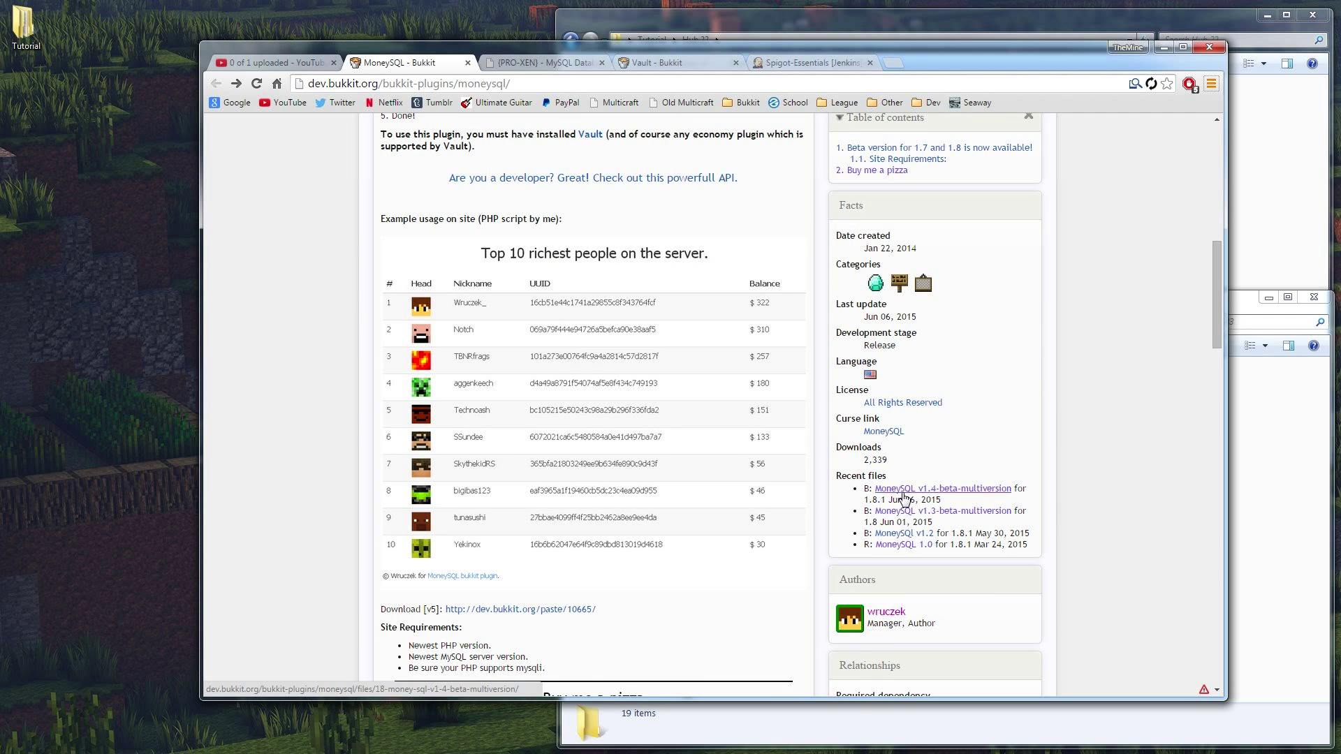
mouse_move(935, 500)
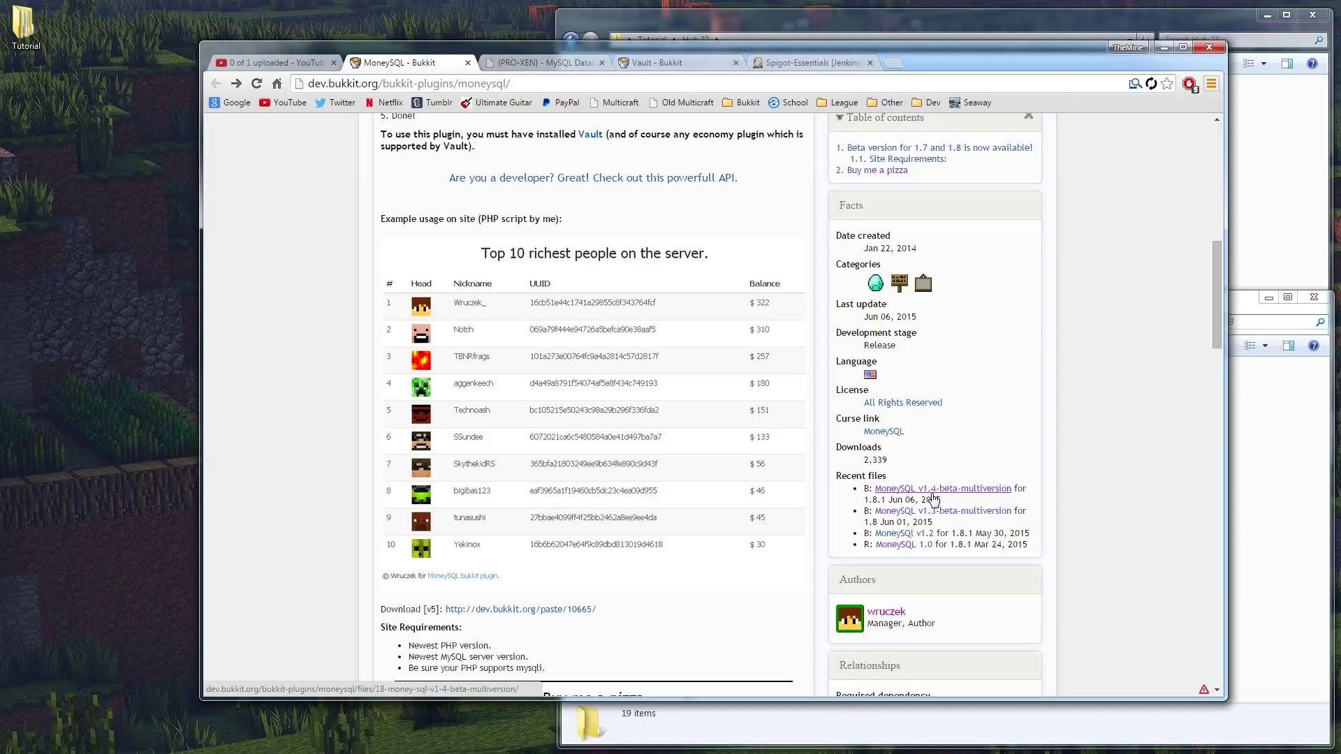
mouse_move(911, 498)
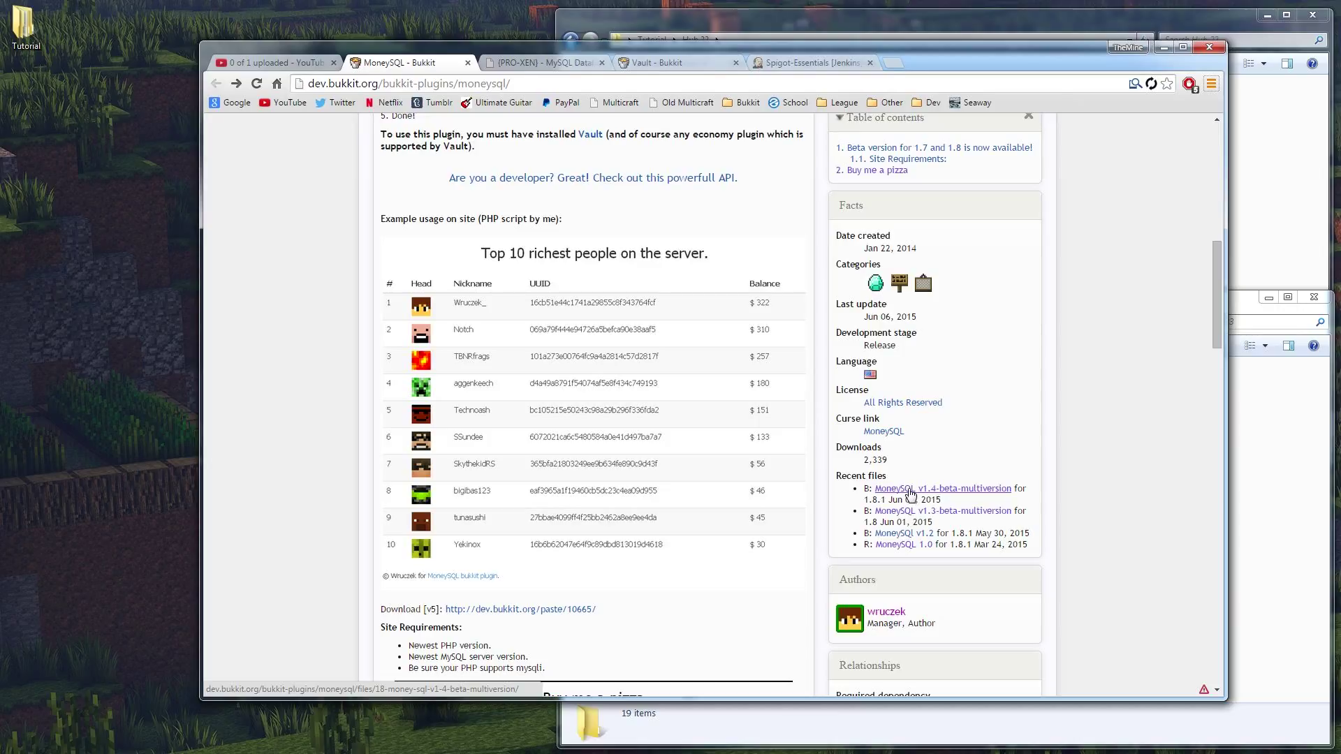
mouse_move(942, 511)
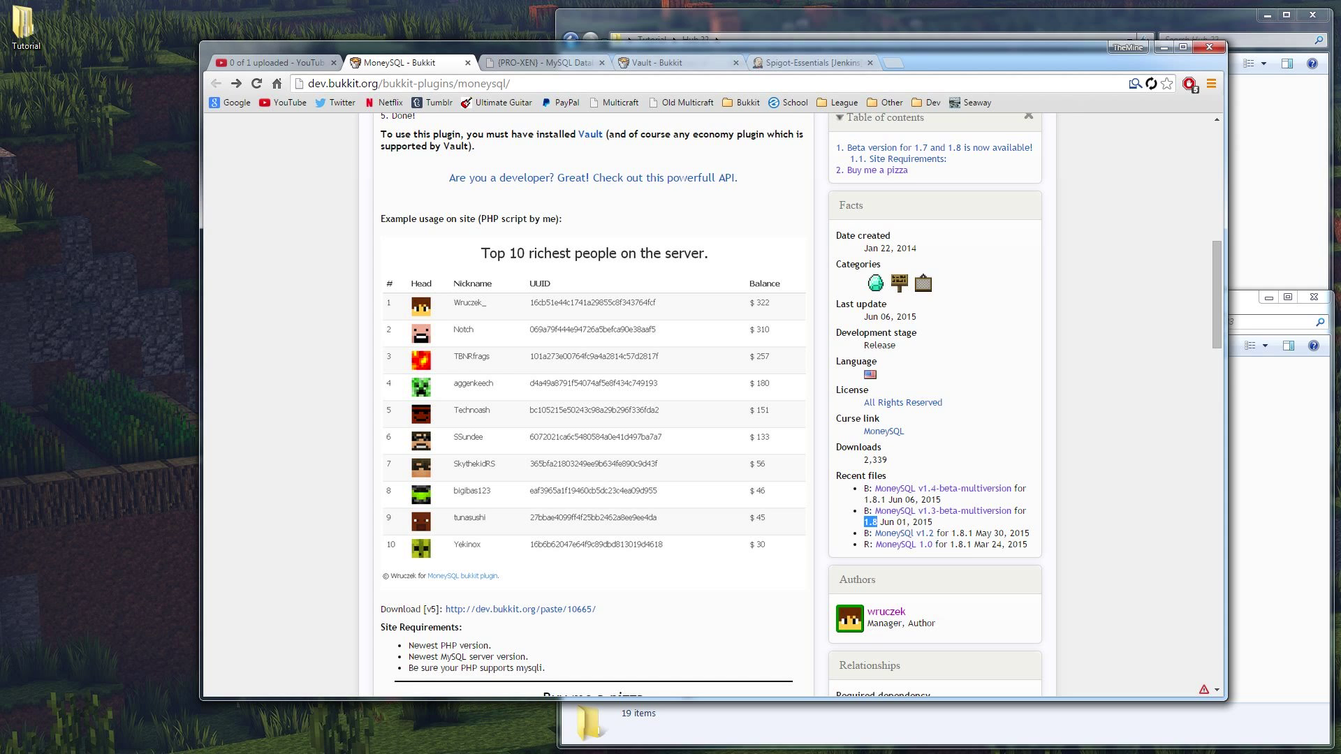
click(943, 511)
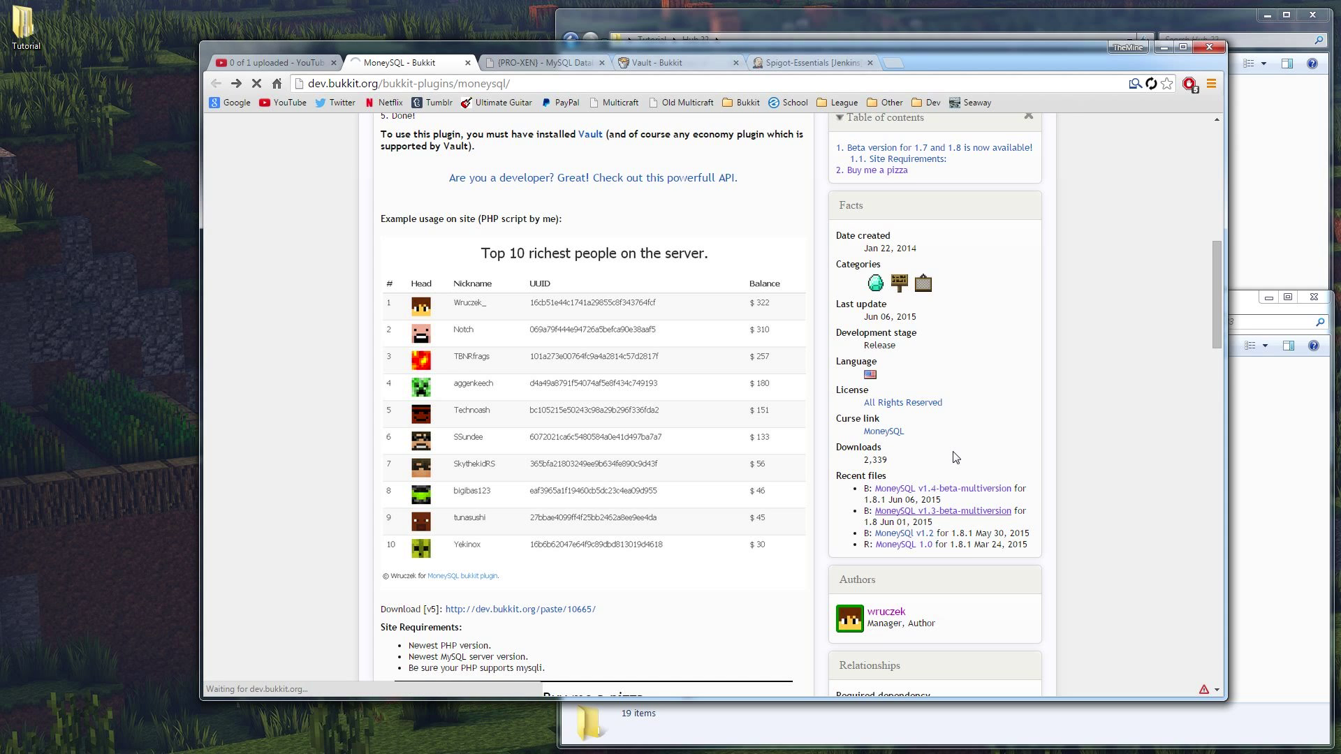
click(941, 511)
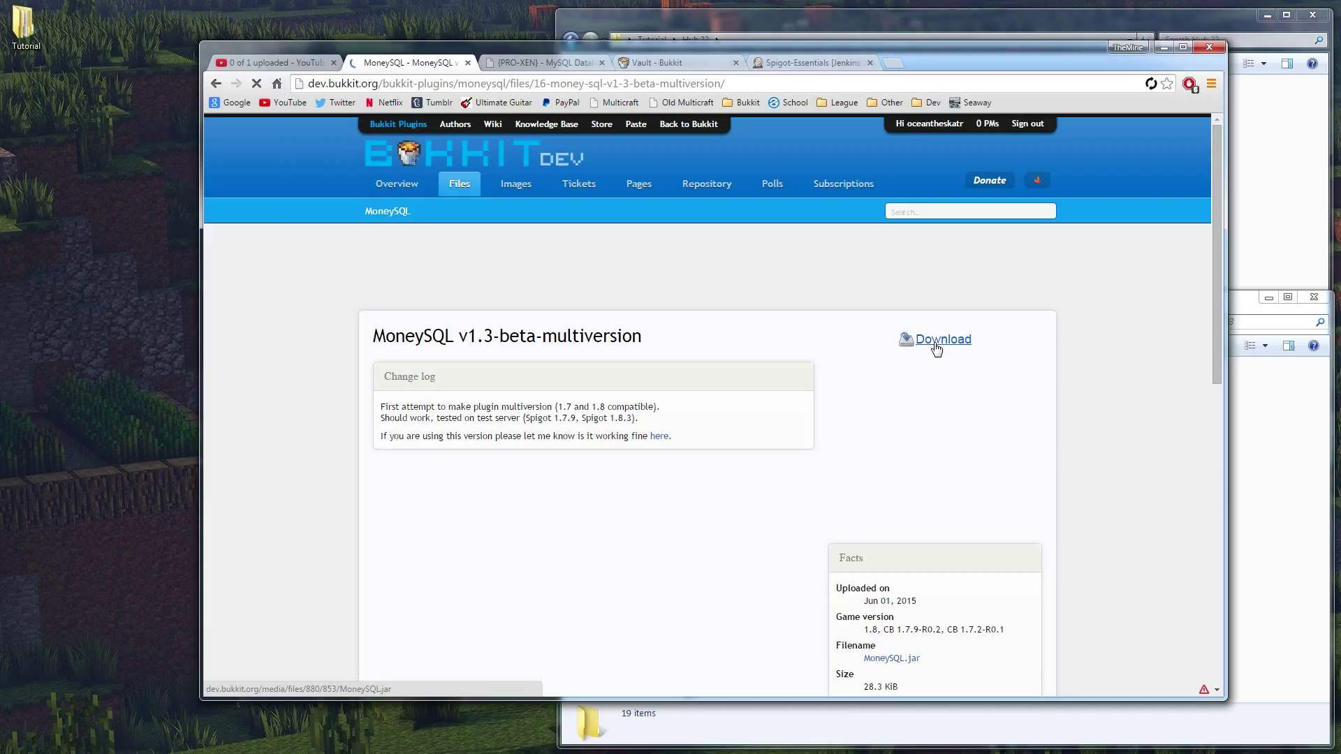
click(941, 338)
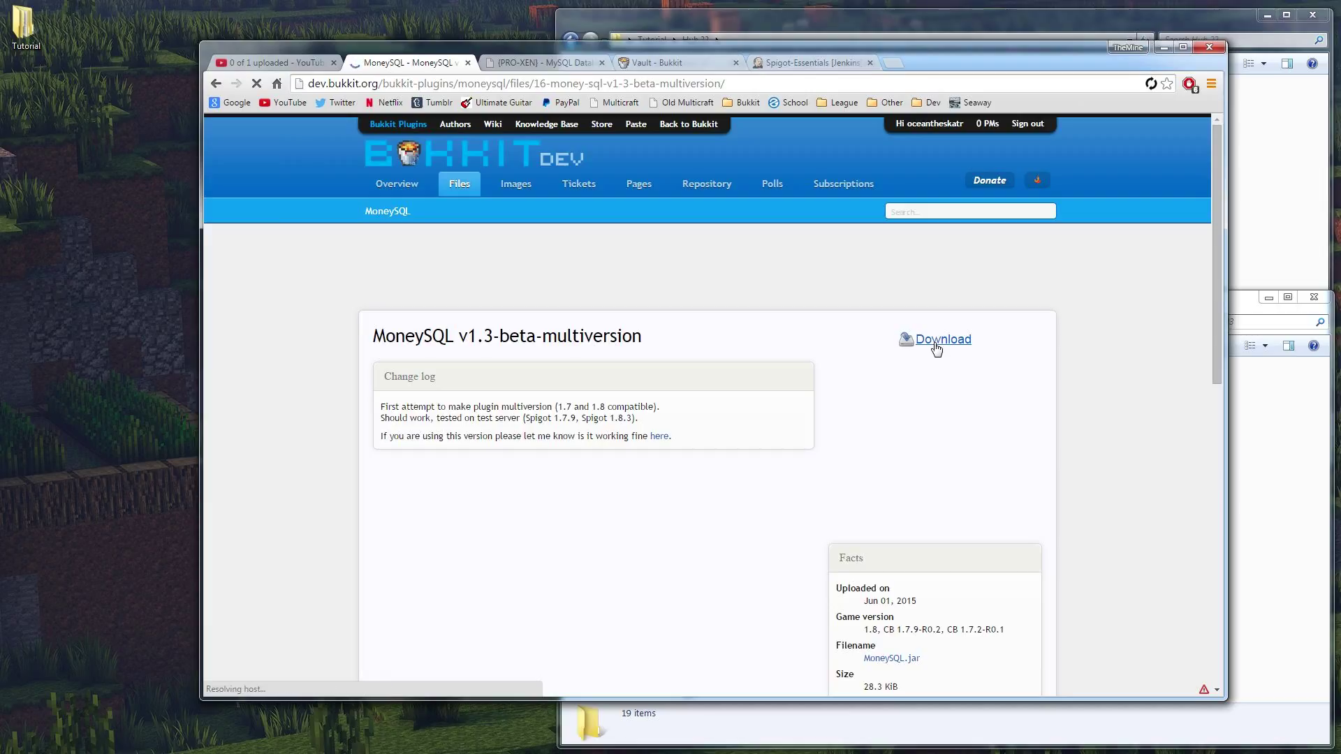
click(939, 339)
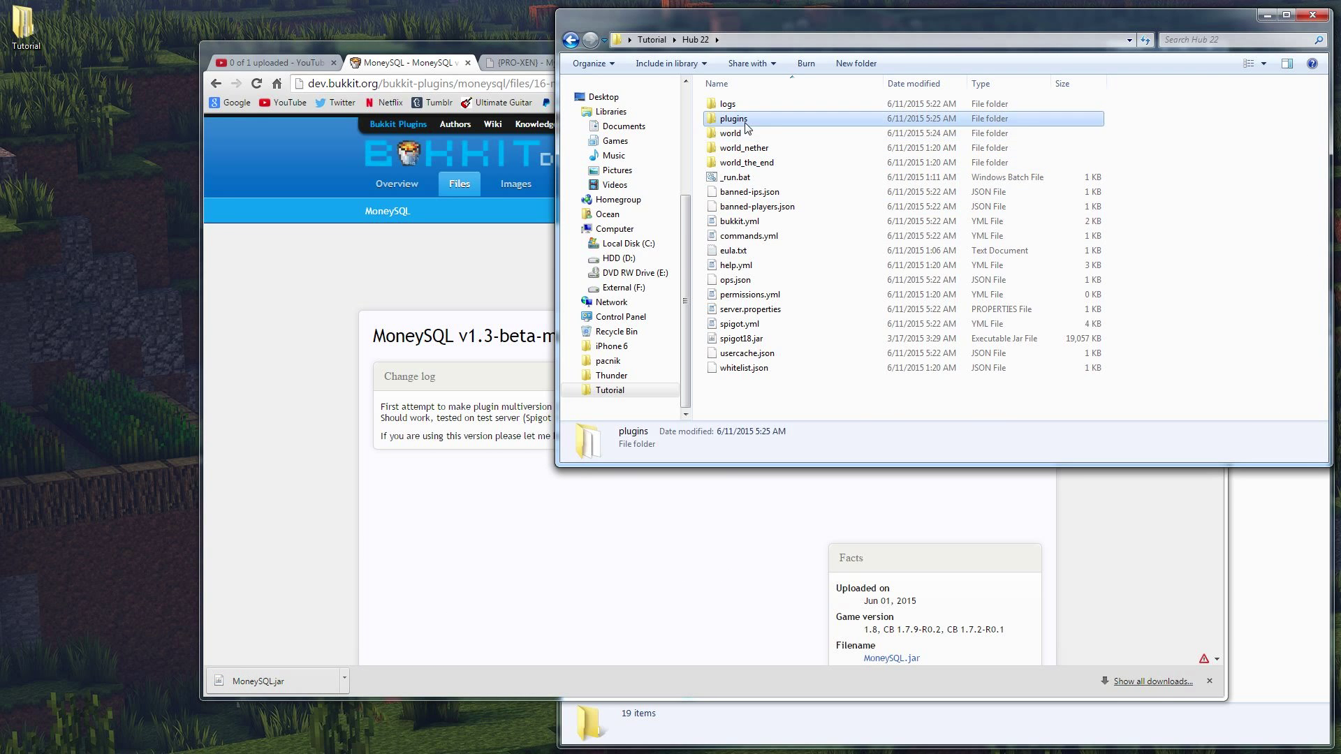
- Drop the downloaded MoneySQL.jar into the Hub 22 plugins folder and return to Hub 22
double_click(733, 117)
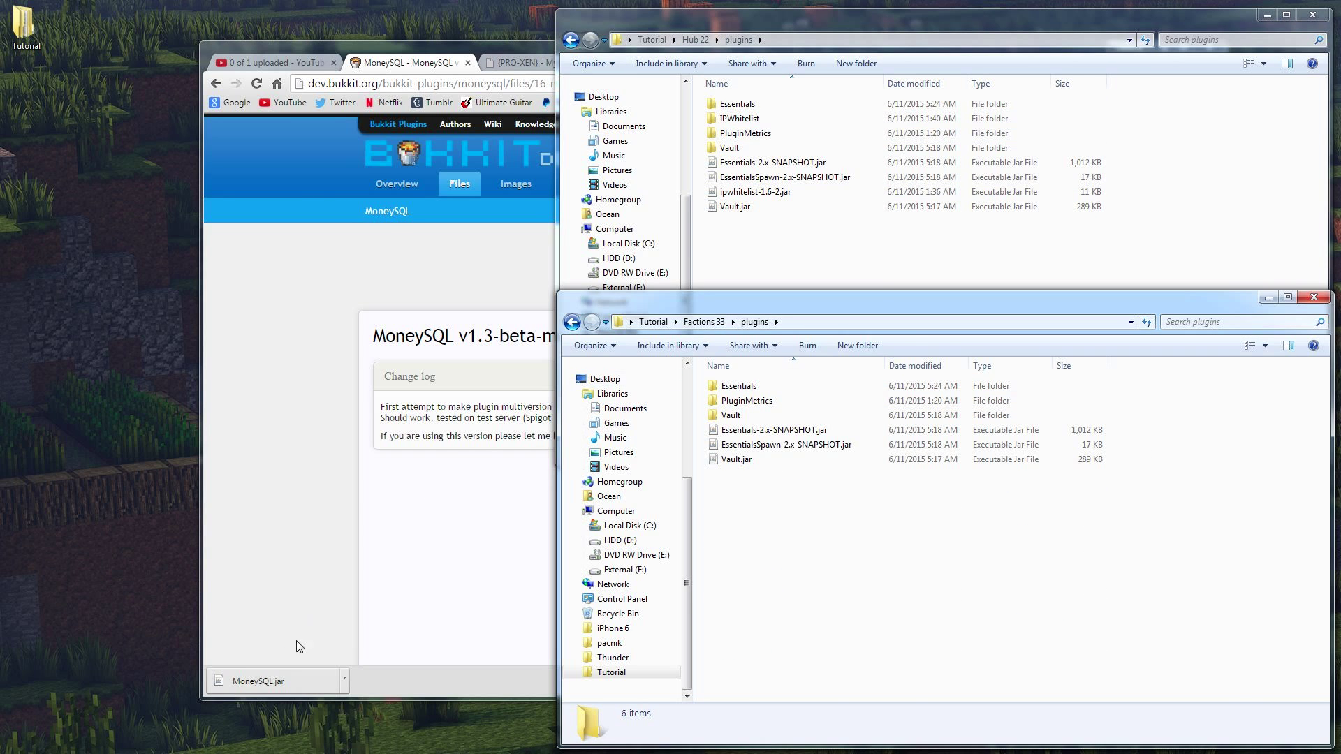
click(746, 460)
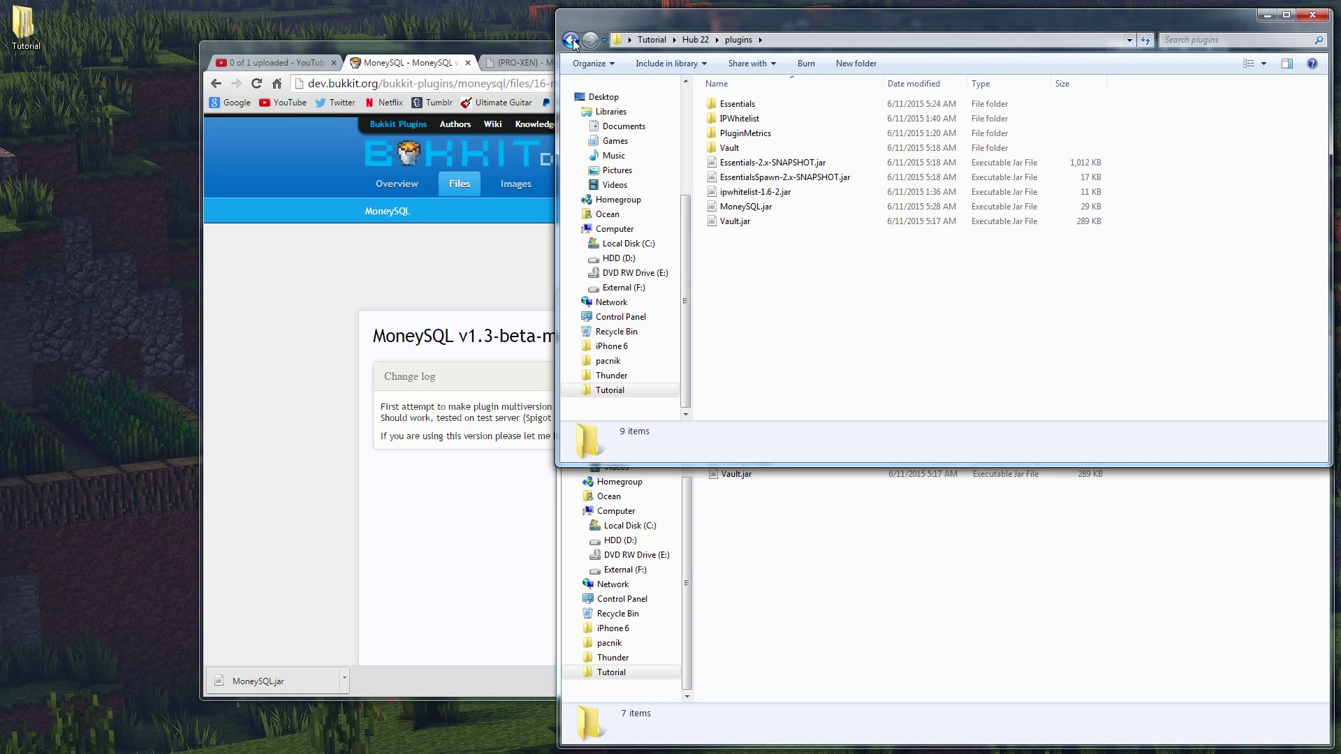
click(568, 39)
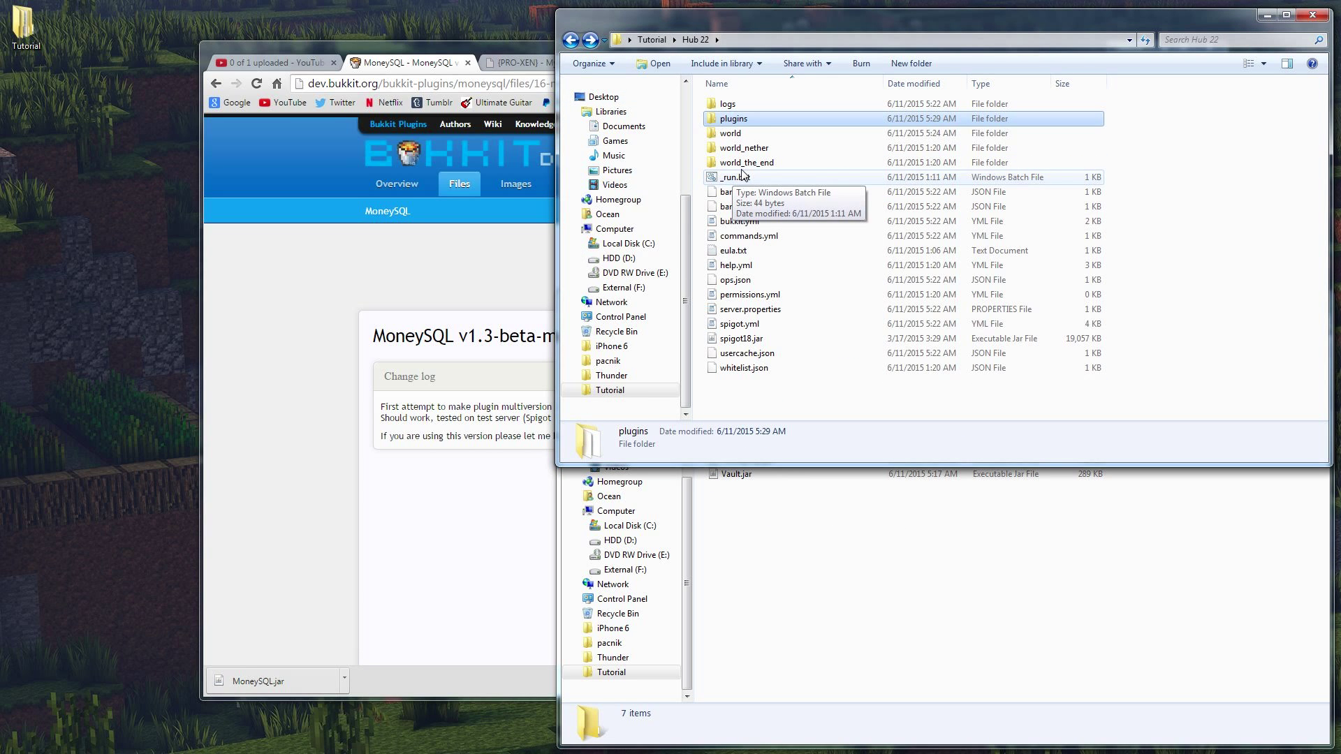
- Copy MoneySQL.jar into Factions 33\plugins too, then launch Hub 22's _run.bat
double_click(732, 118)
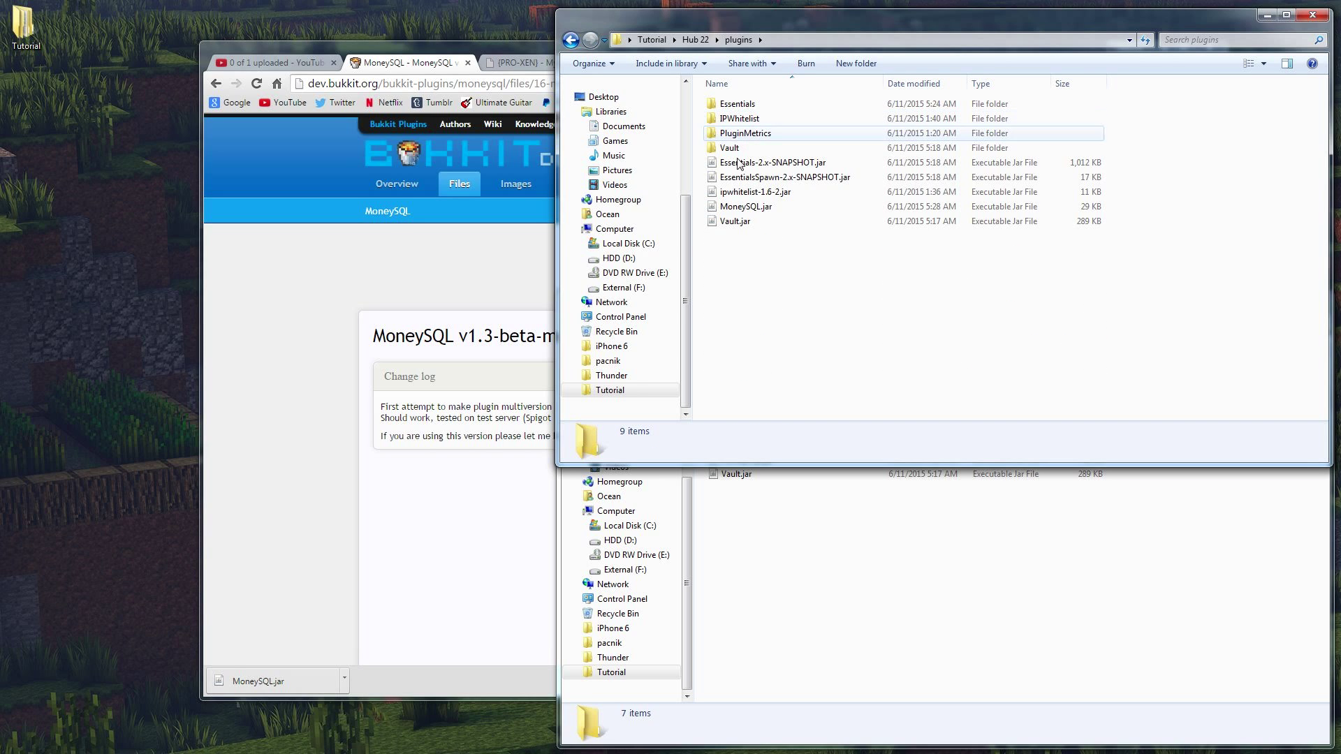
click(736, 222)
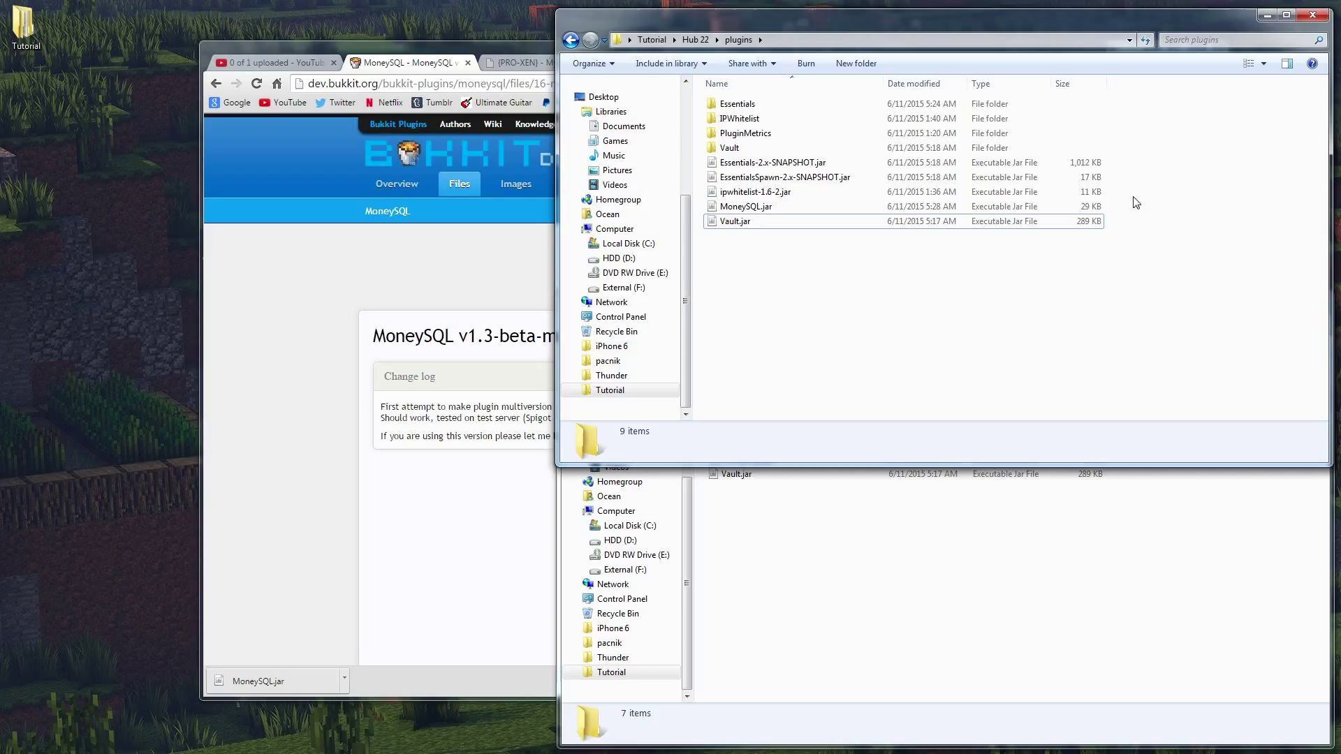
mouse_move(1141, 198)
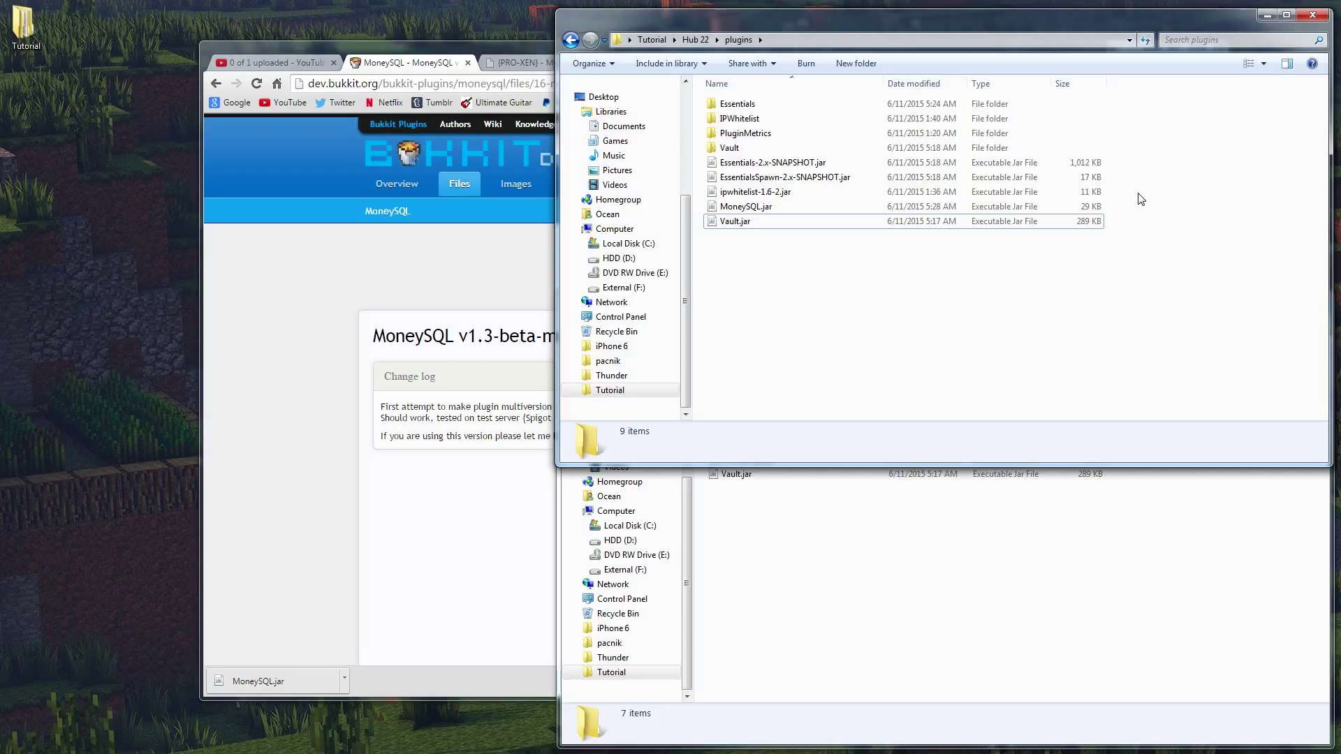
mouse_move(1118, 175)
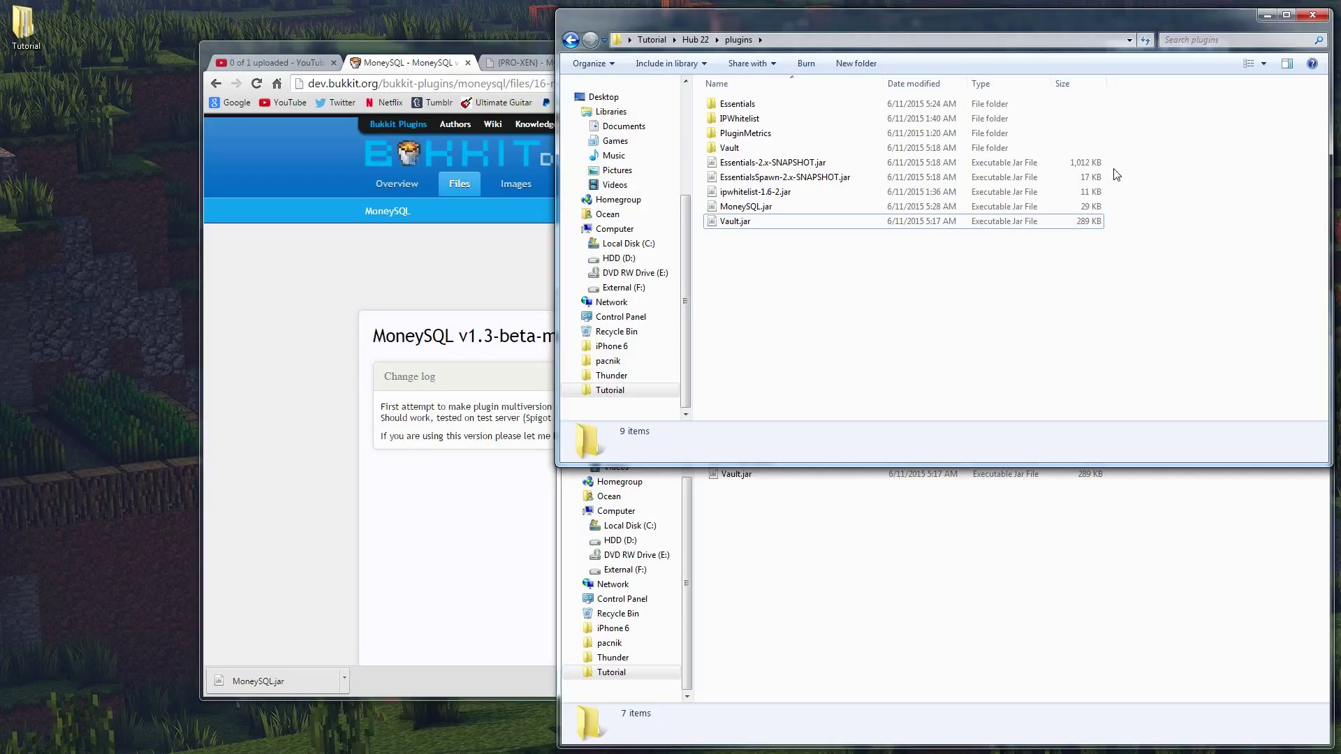
mouse_move(1117, 169)
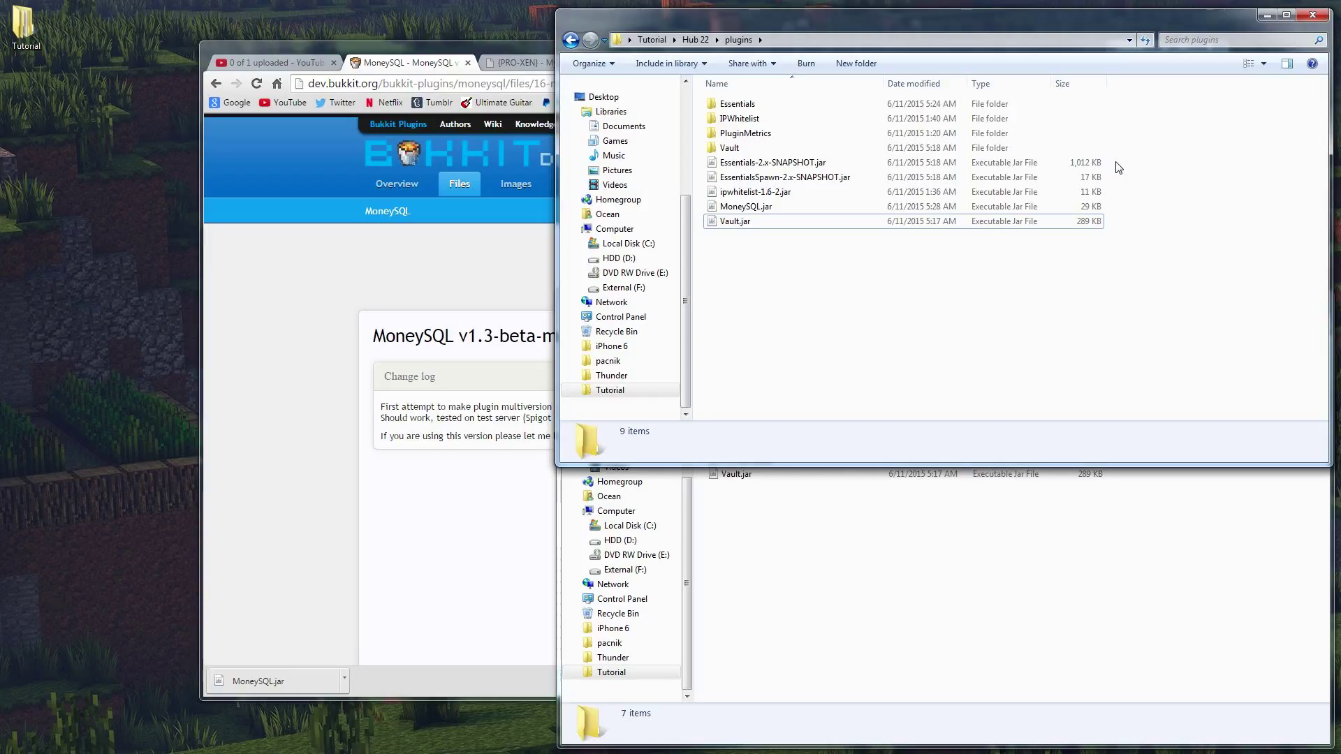
mouse_move(1103, 505)
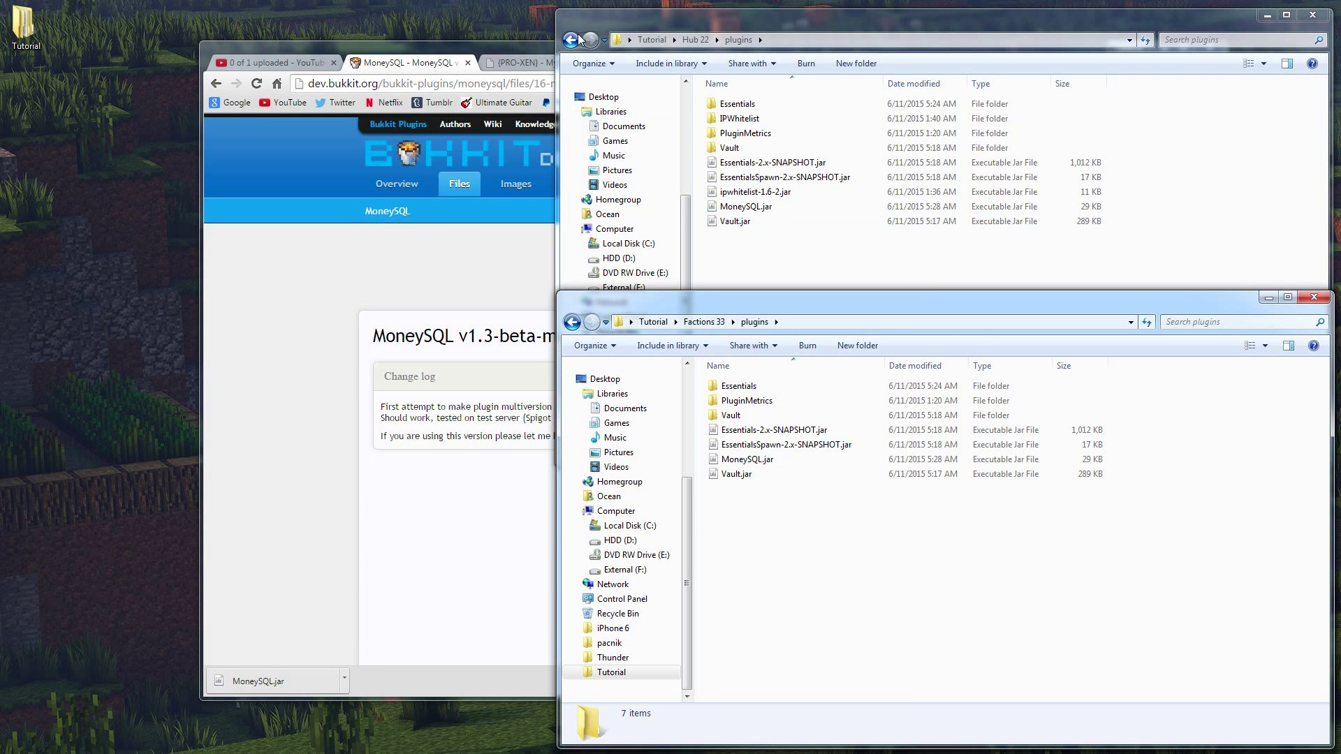
double_click(733, 177)
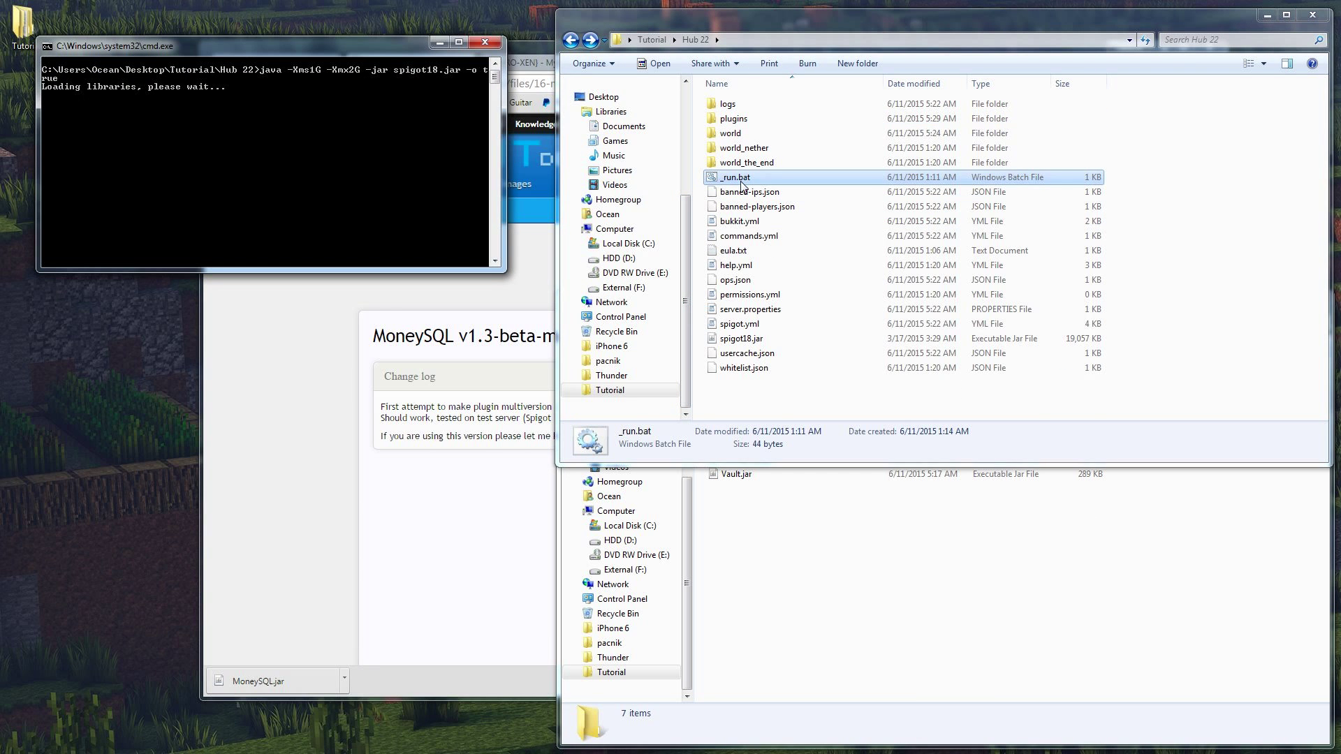
- Browse Hub 22 > plugins > MoneySQL and open the generated config.yml in WordPad
click(733, 265)
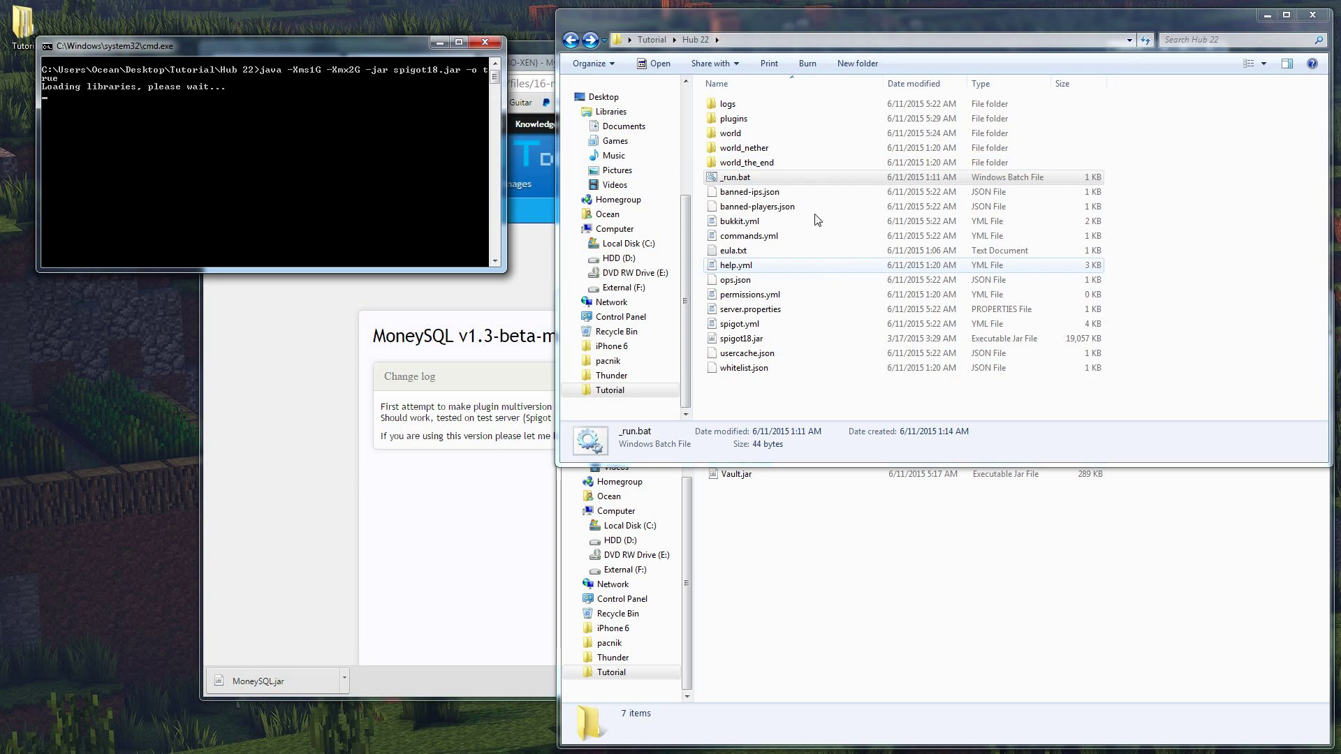
double_click(733, 117)
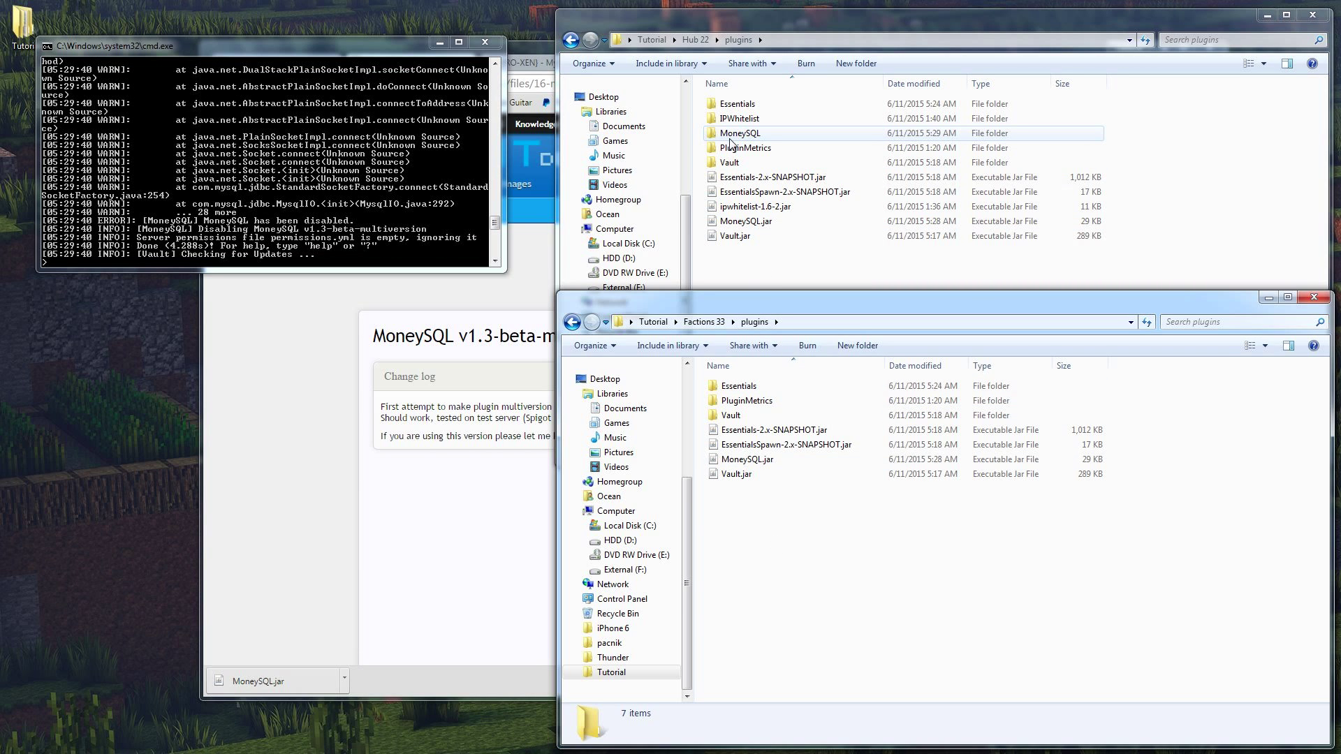
double_click(740, 133)
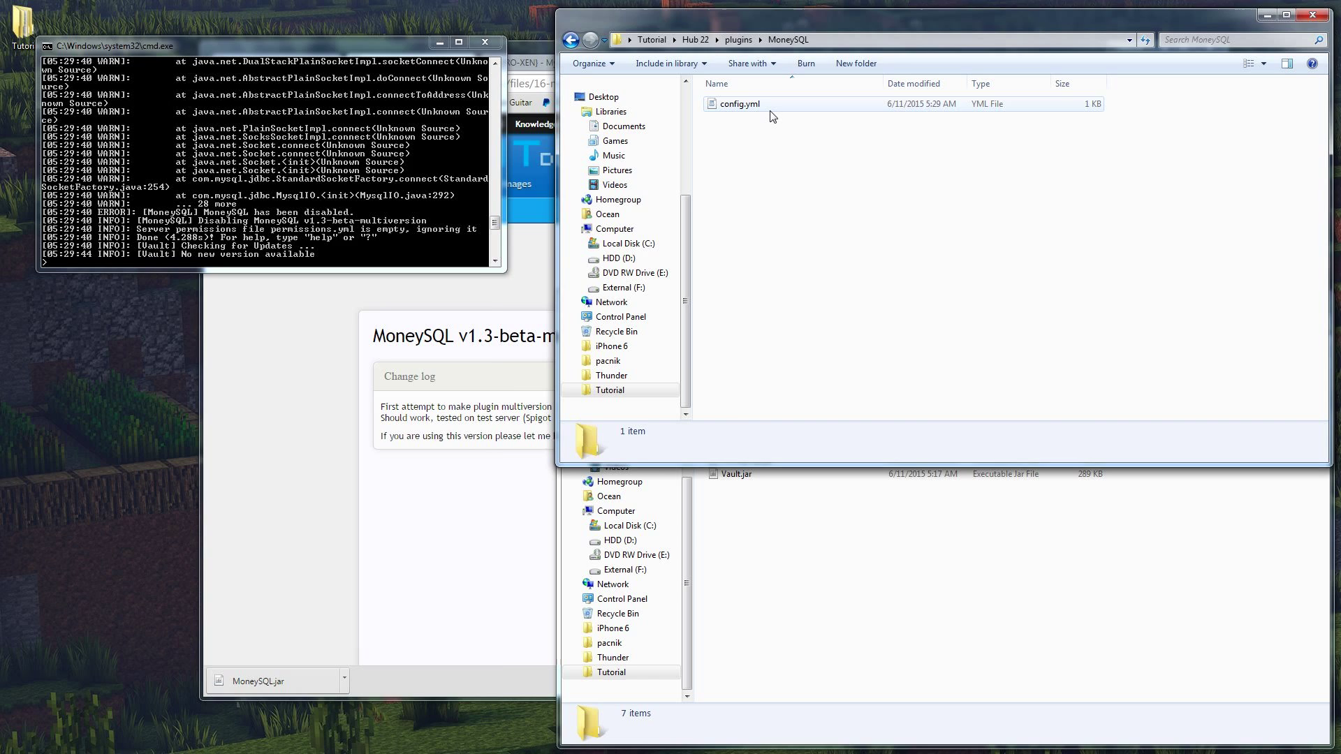
double_click(737, 103)
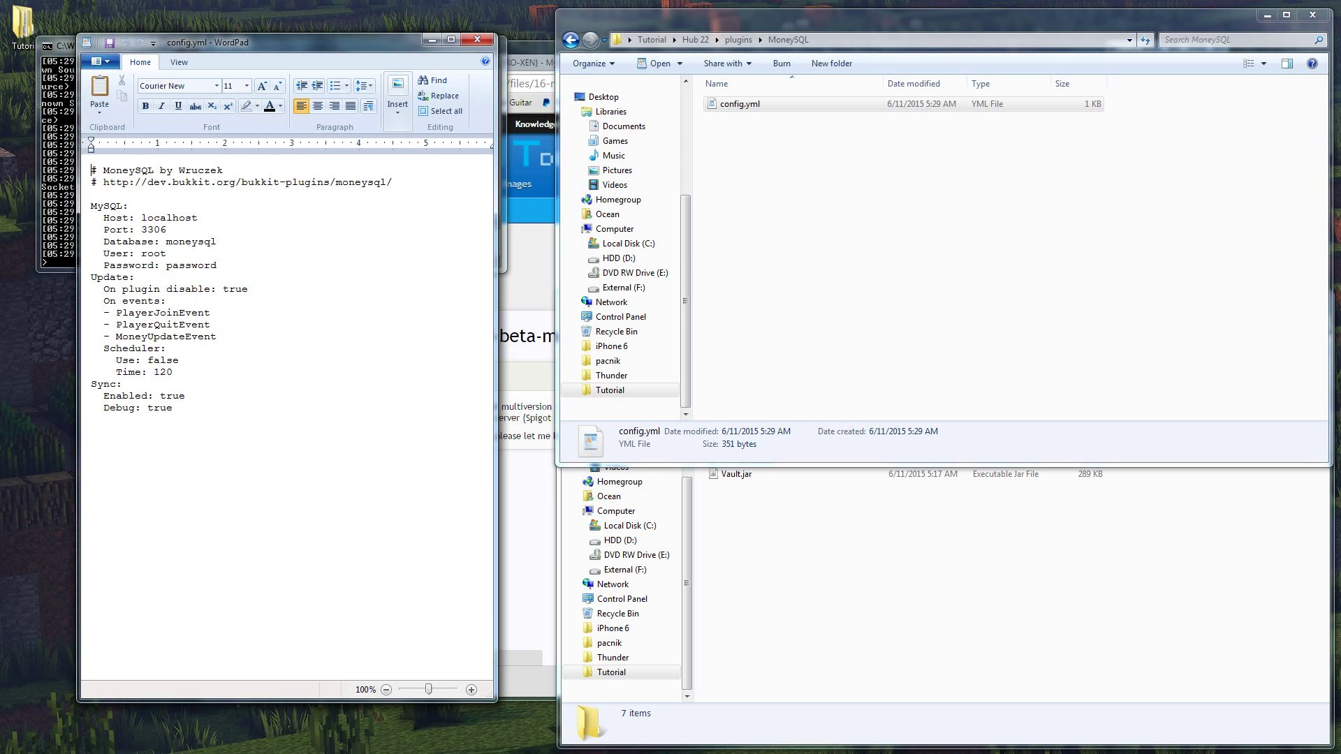
mouse_move(495, 520)
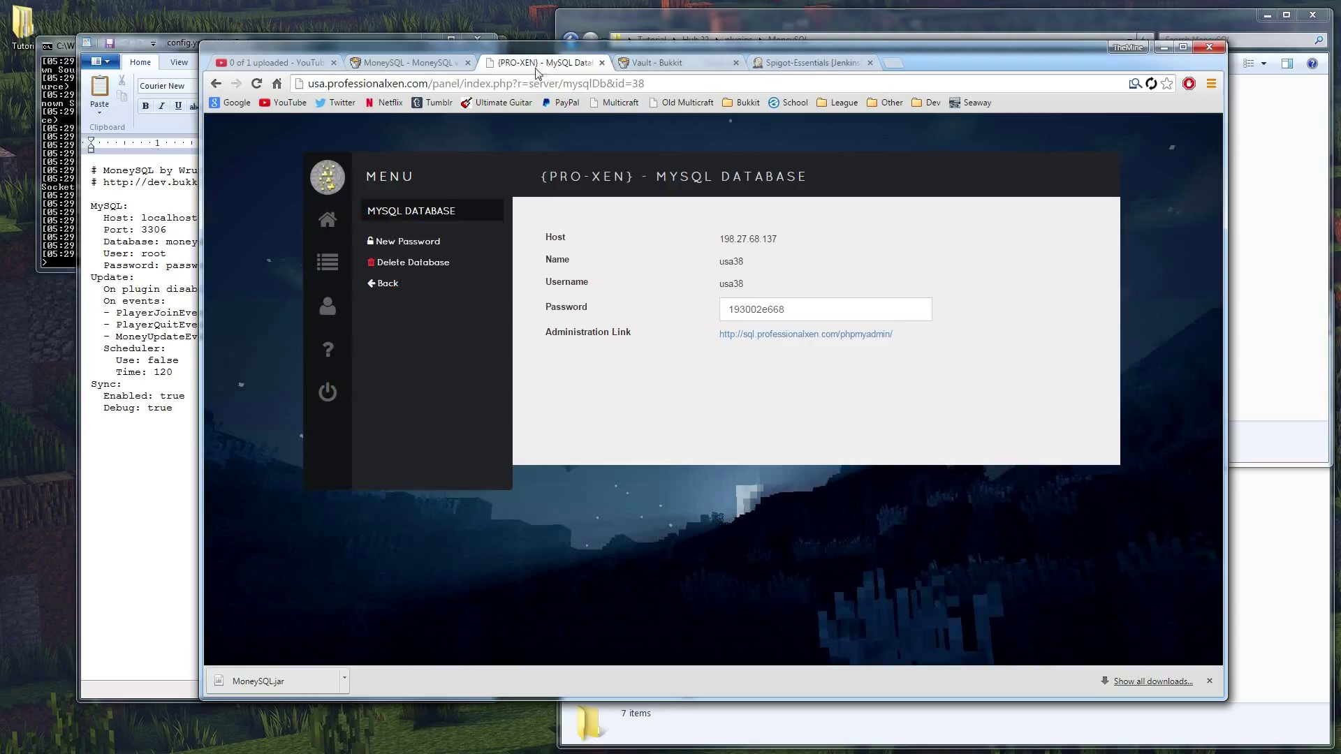
mouse_move(851, 394)
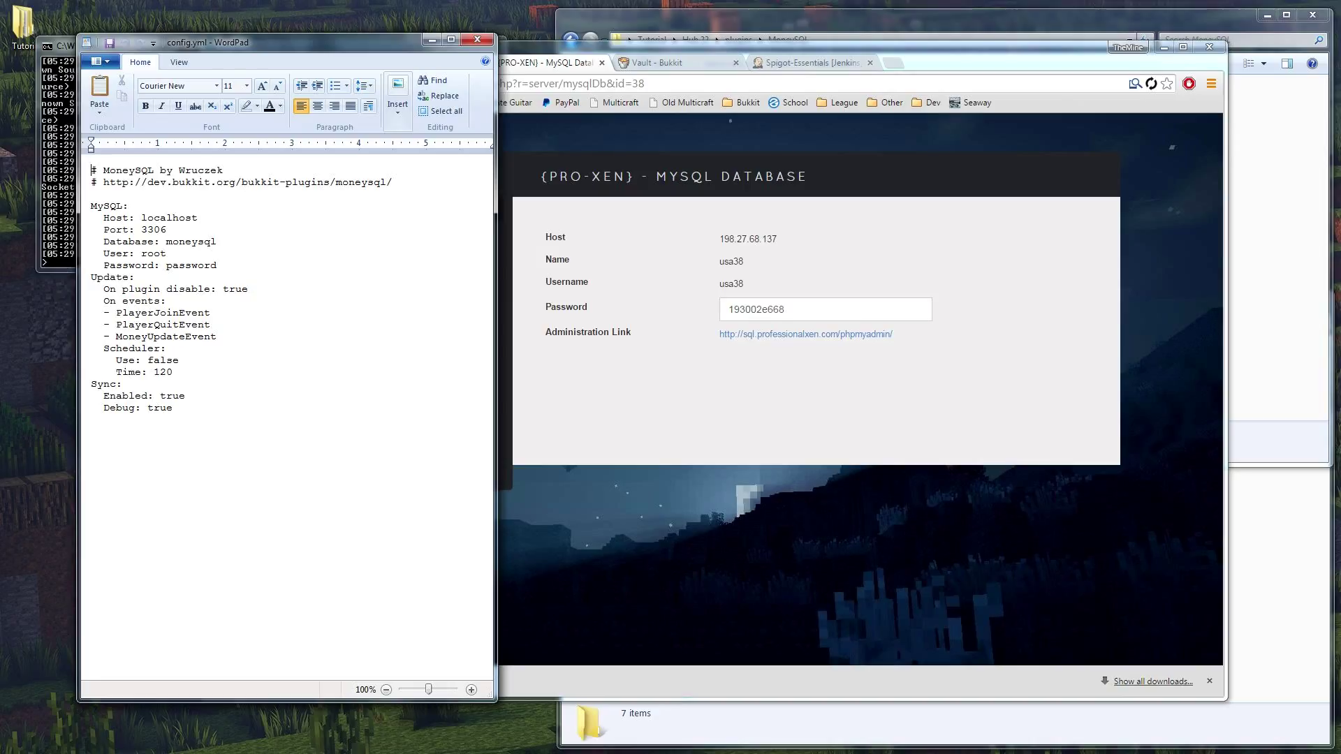
- Review the default password, PlayerJoinEvent and localhost host values in config.yml beside the database page
click(218, 265)
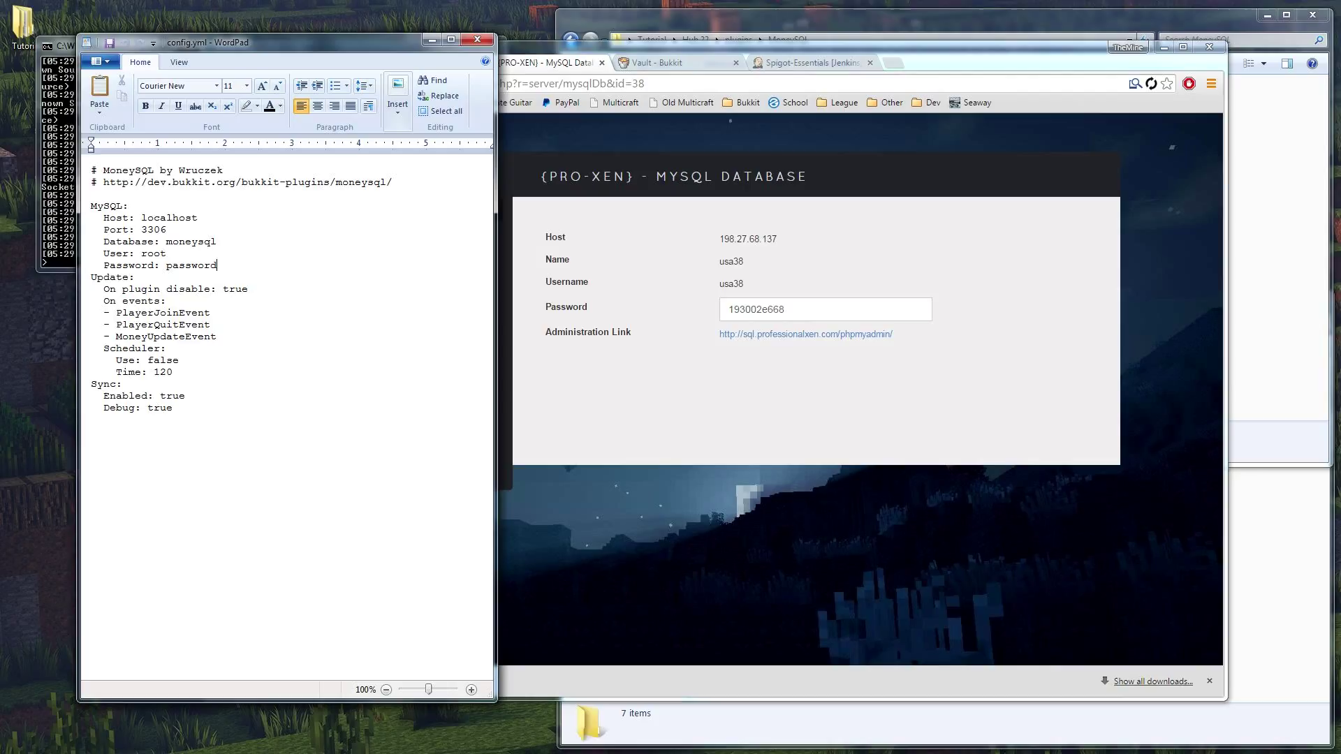
double_click(113, 276)
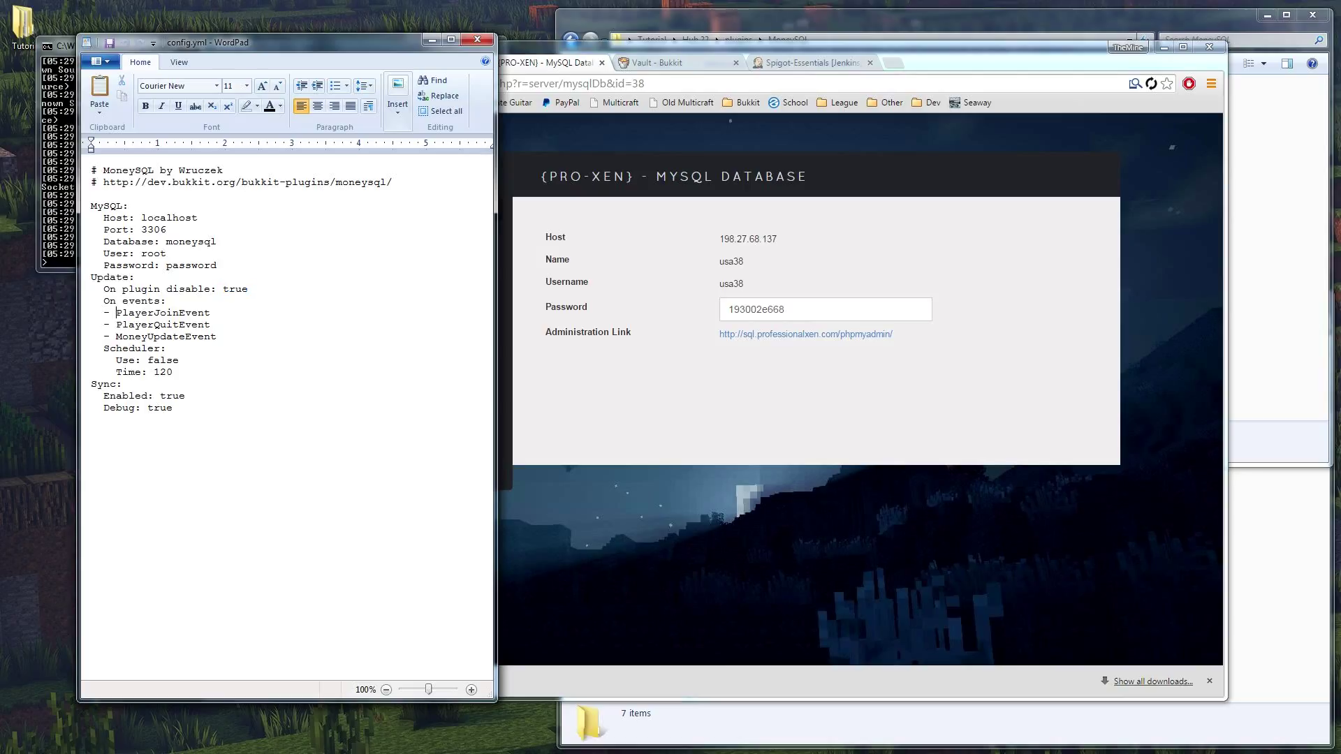
click(209, 313)
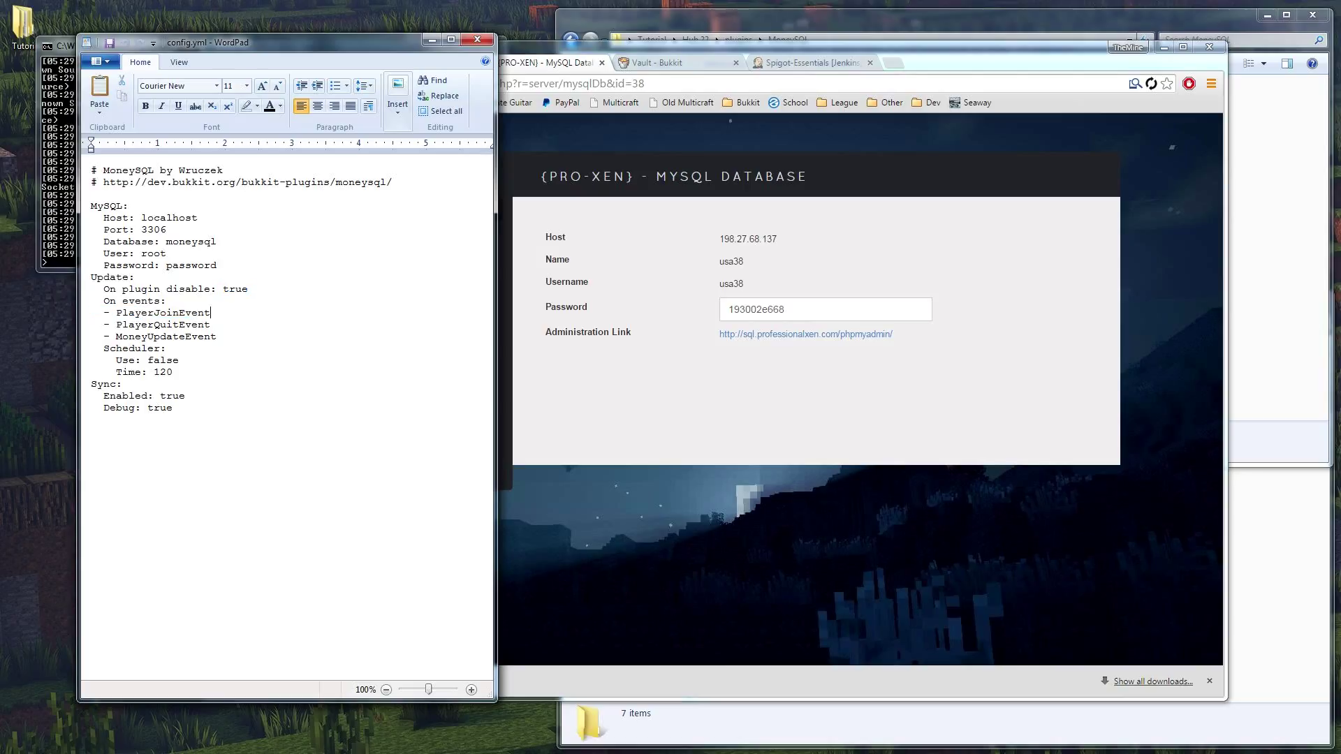
double_click(162, 324)
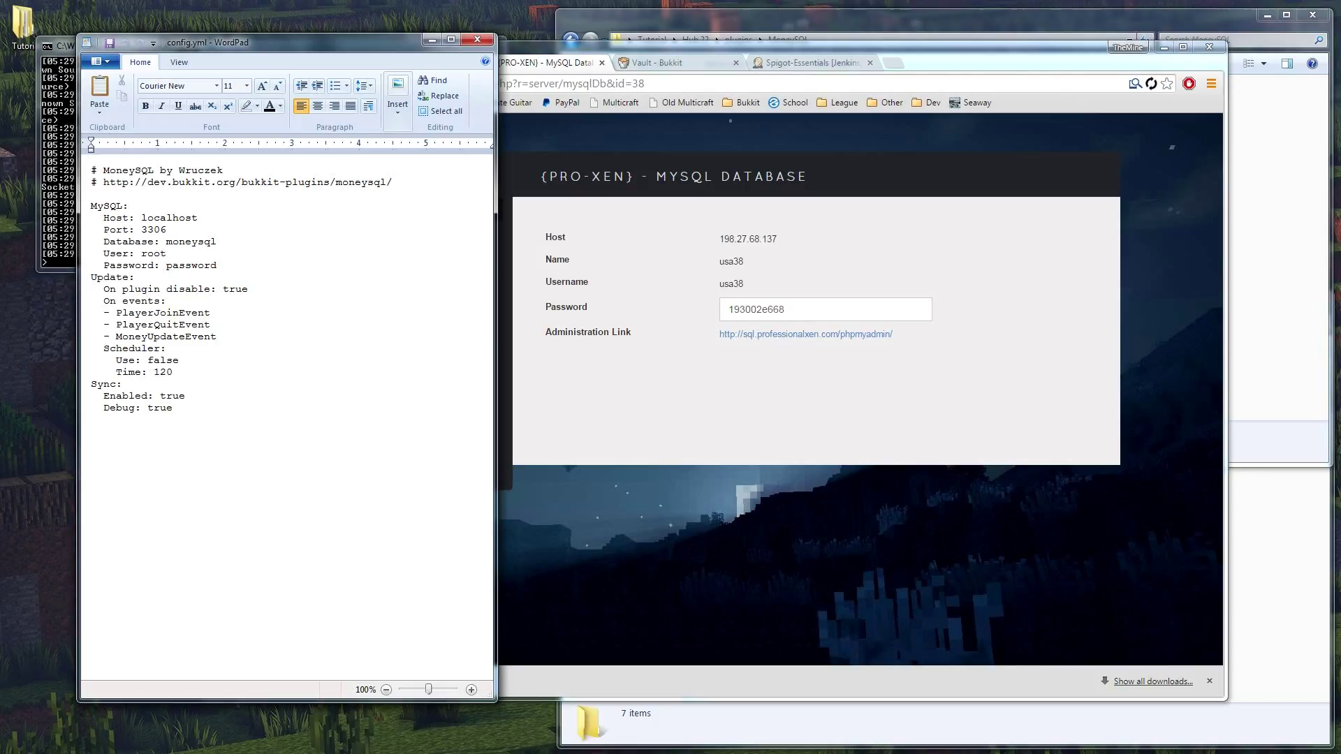
double_click(161, 361)
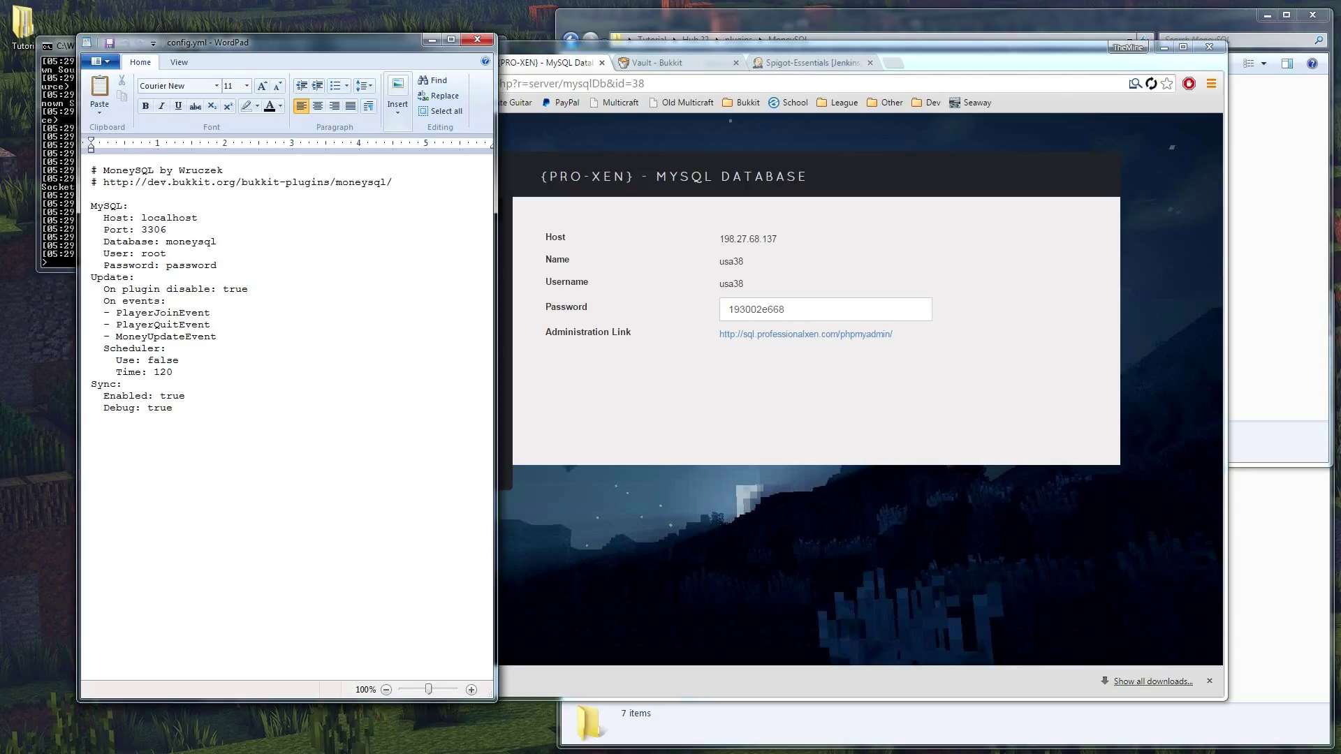
click(180, 360)
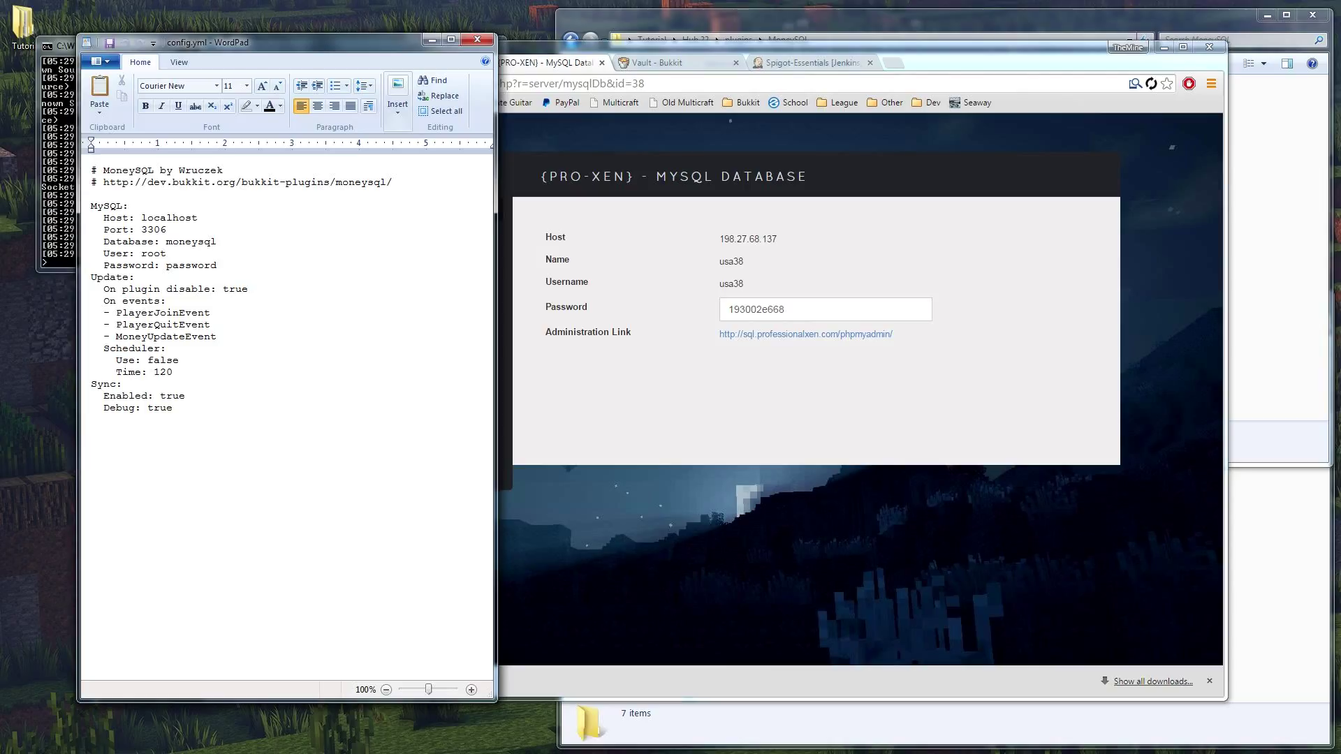
double_click(169, 218)
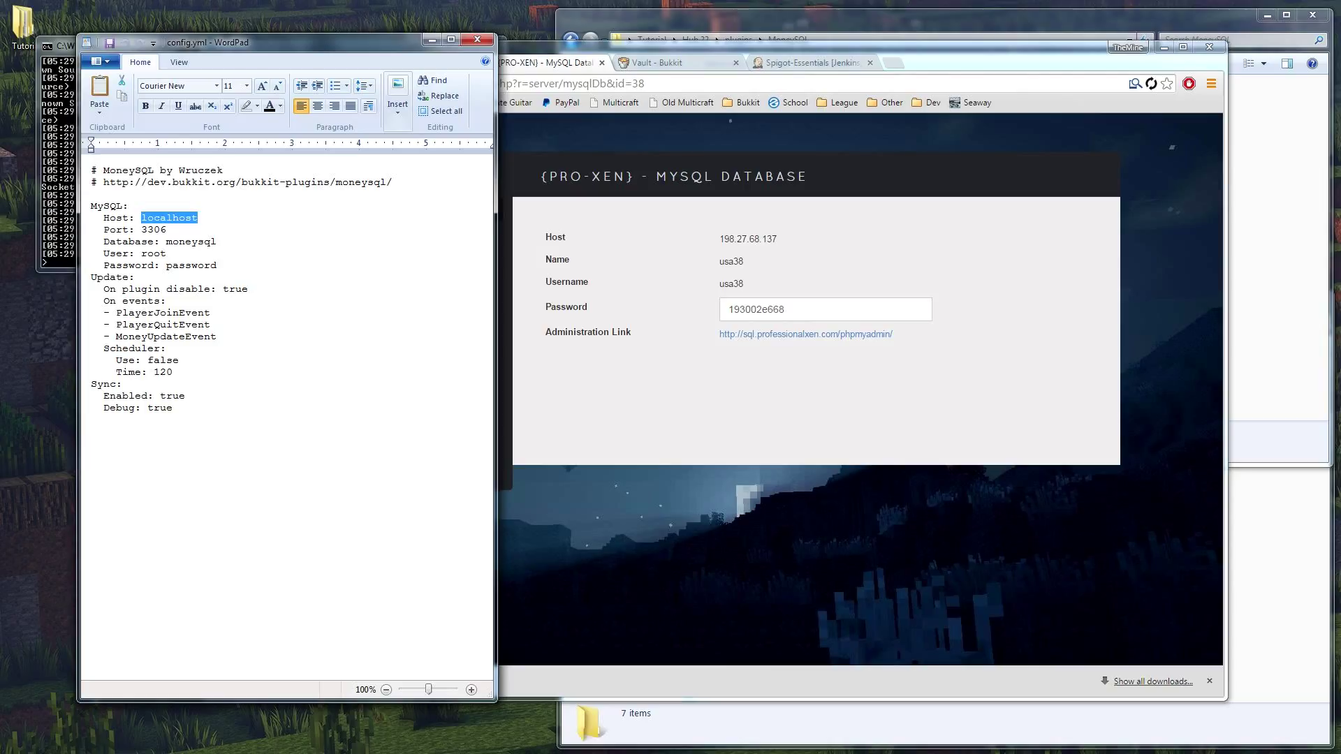
mouse_move(542, 240)
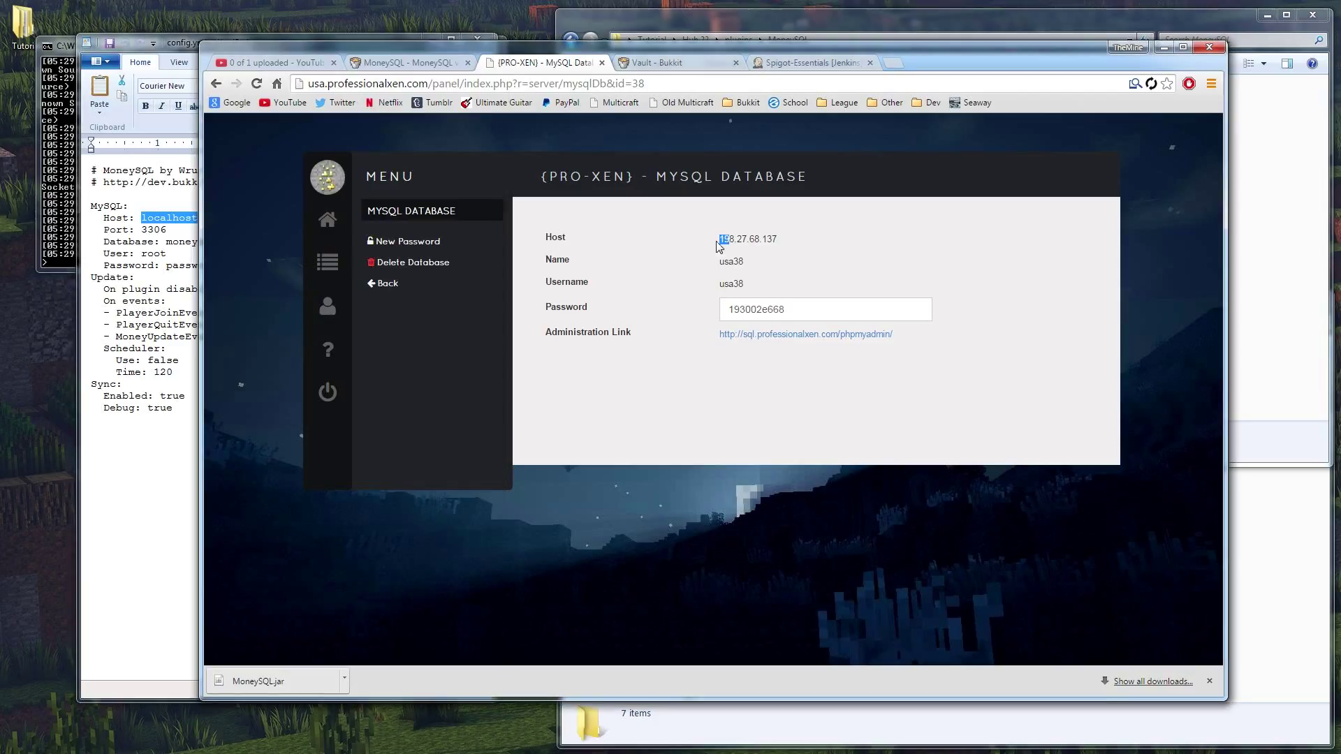
double_click(747, 238)
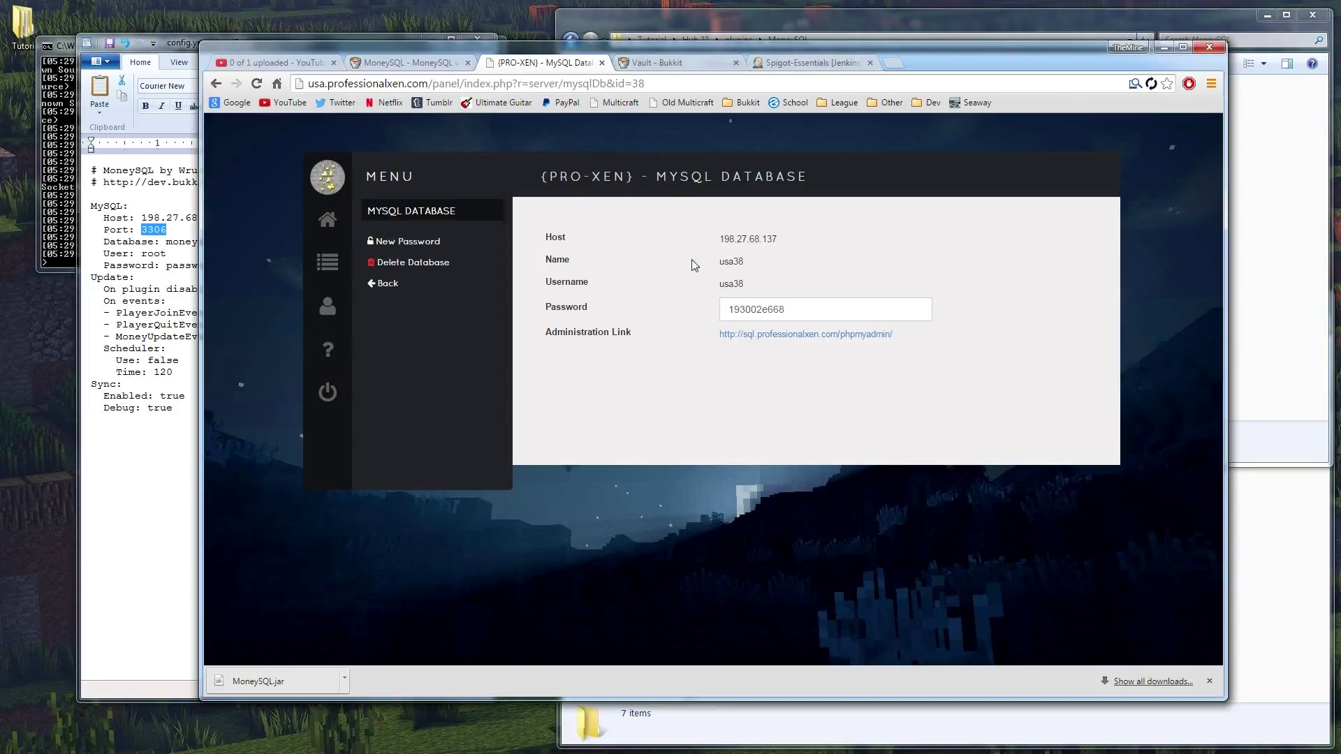
mouse_move(516, 272)
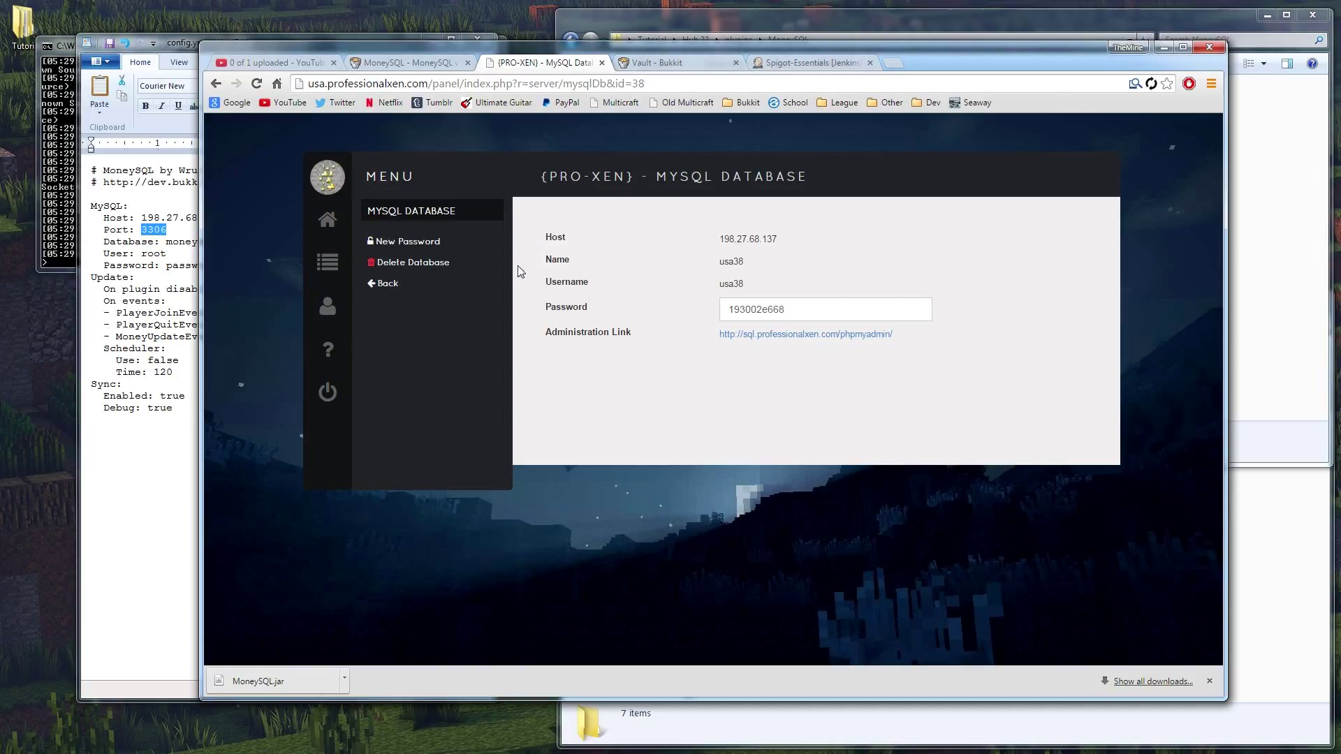
mouse_move(547, 299)
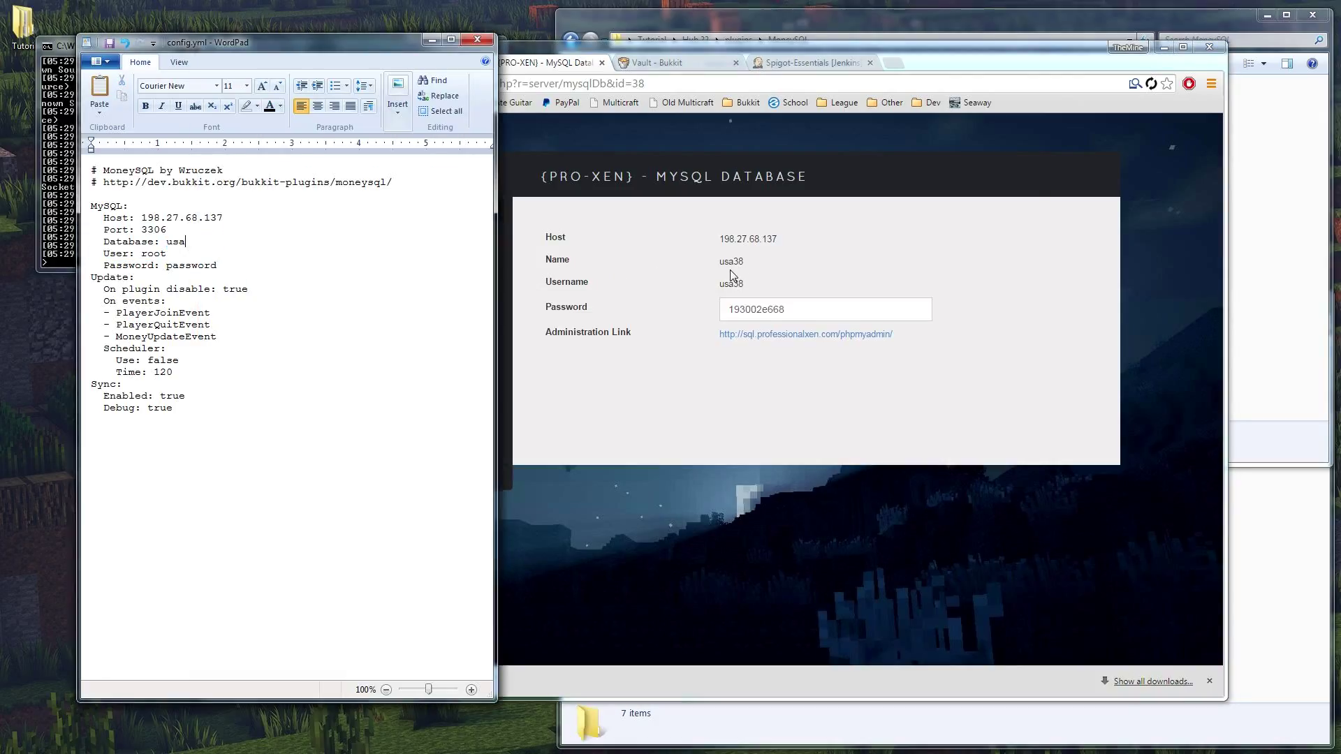
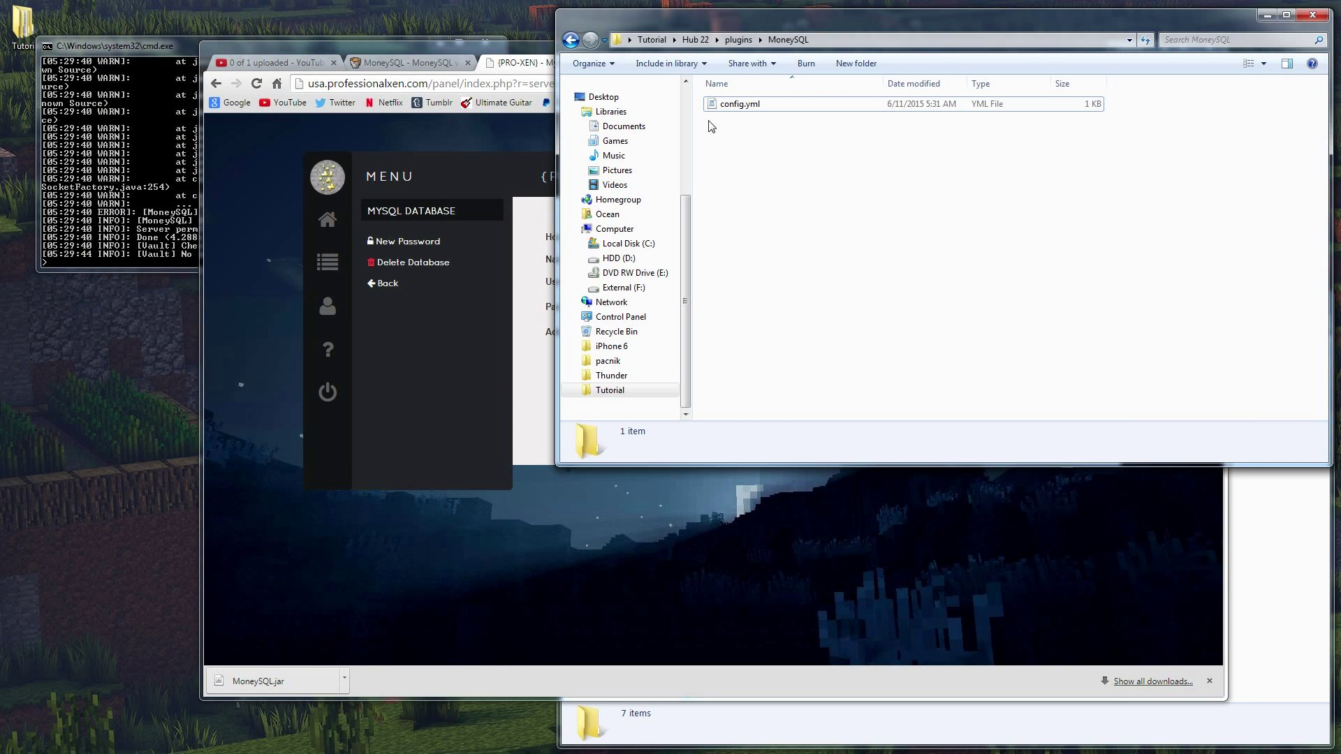
- Go back up to Hub 22 and relaunch run.bat so MoneySQL connects successfully
click(569, 39)
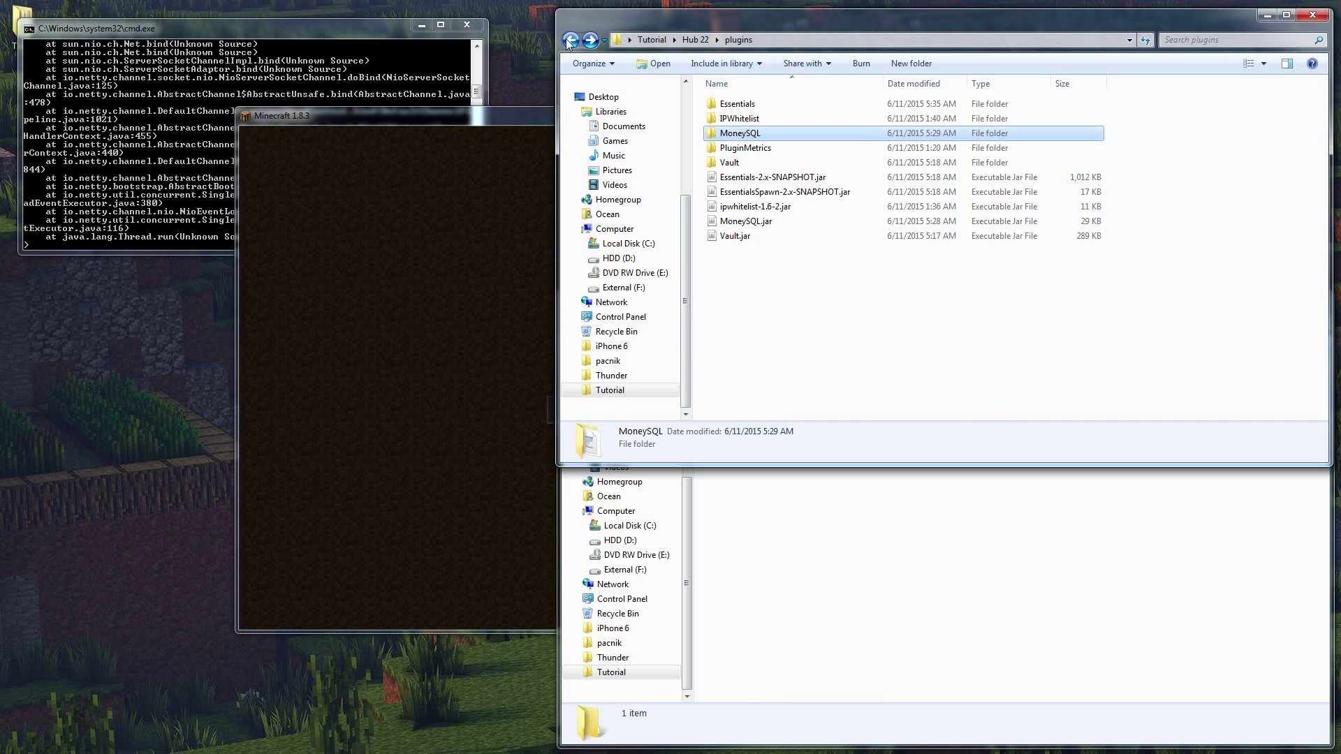
click(569, 39)
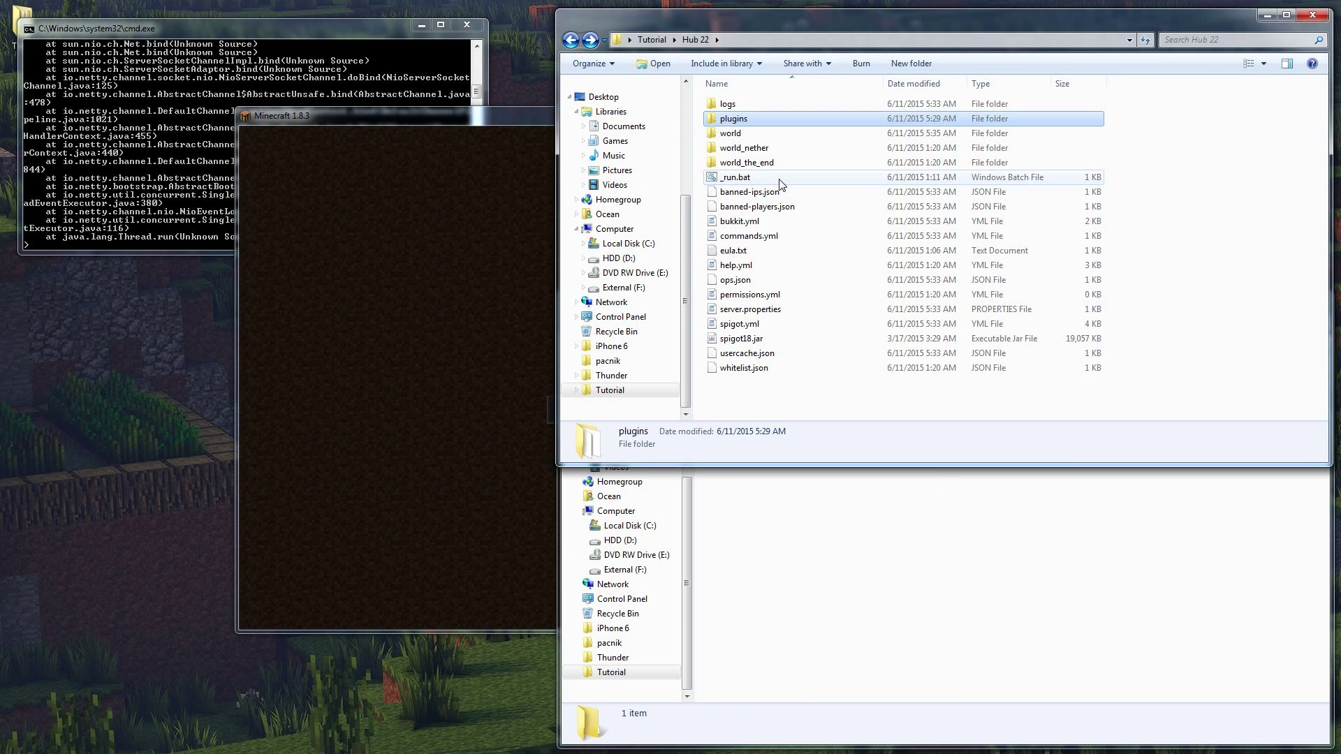
double_click(733, 177)
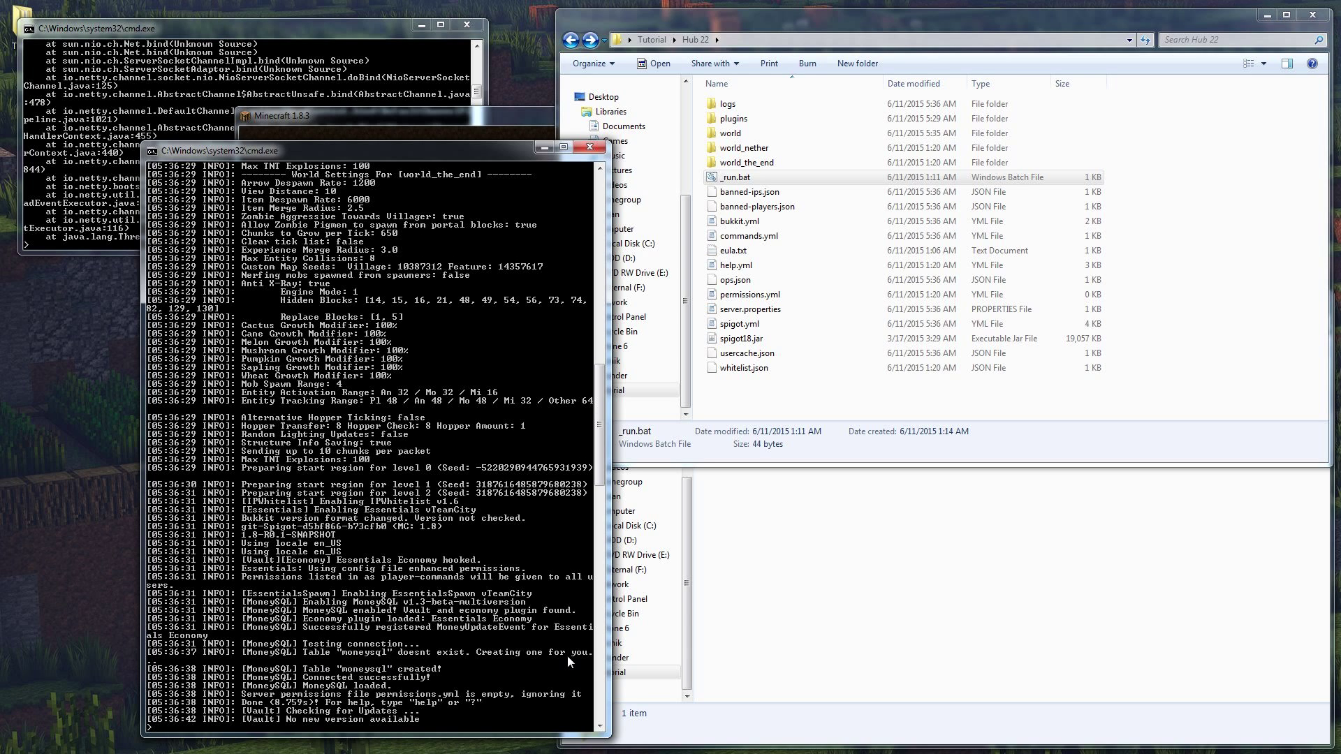
mouse_move(475, 669)
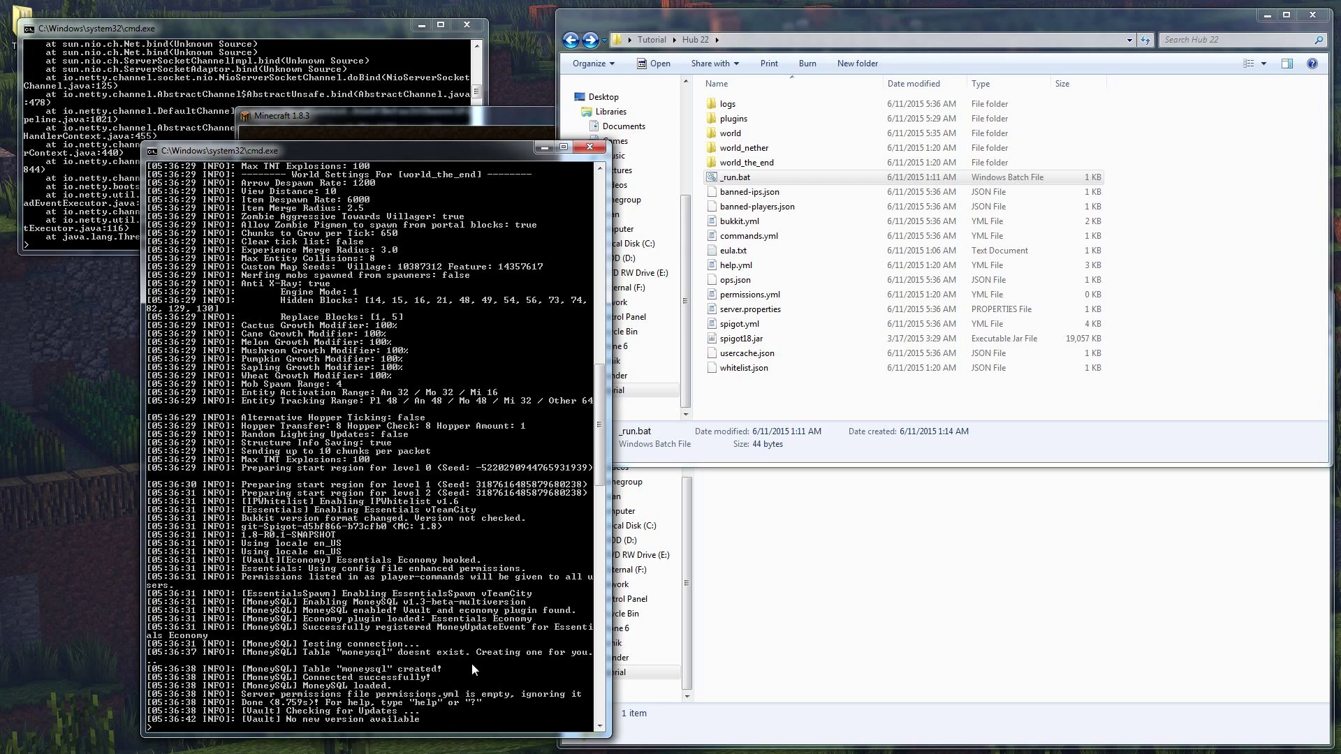
mouse_move(314, 680)
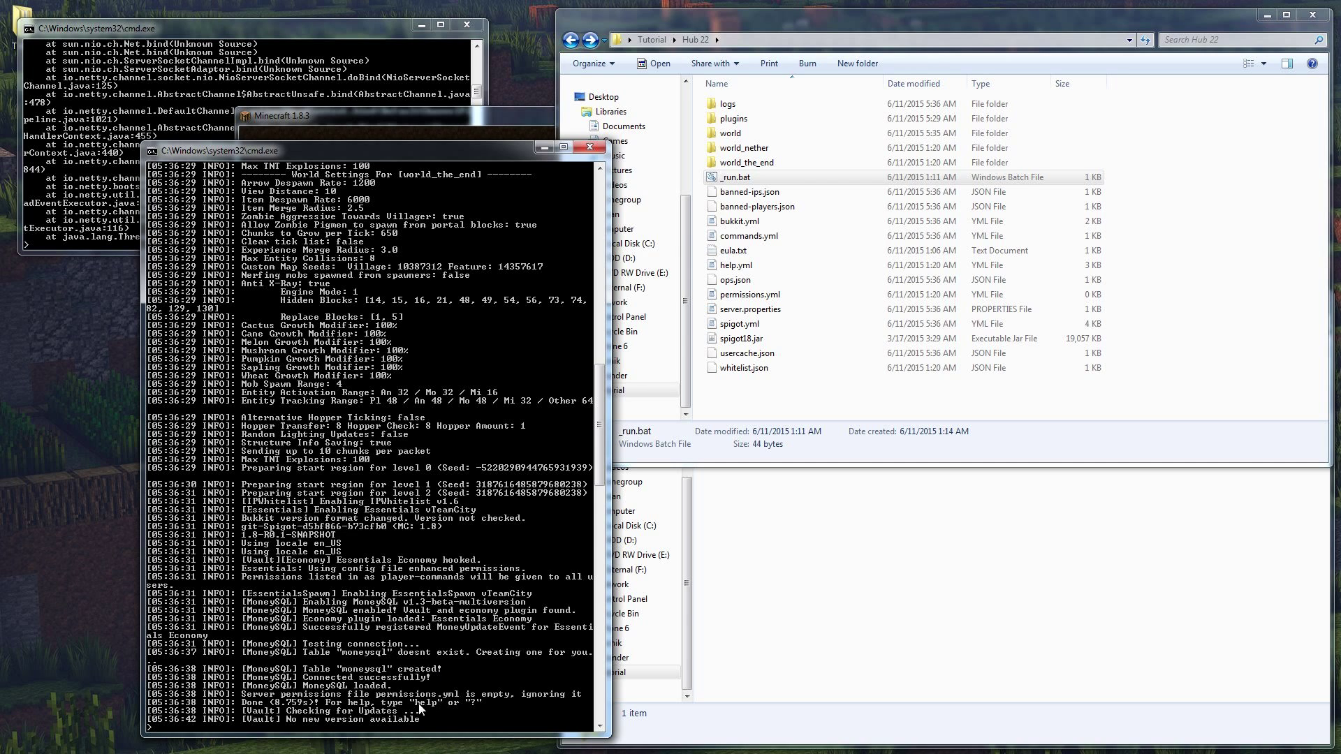
mouse_move(366, 682)
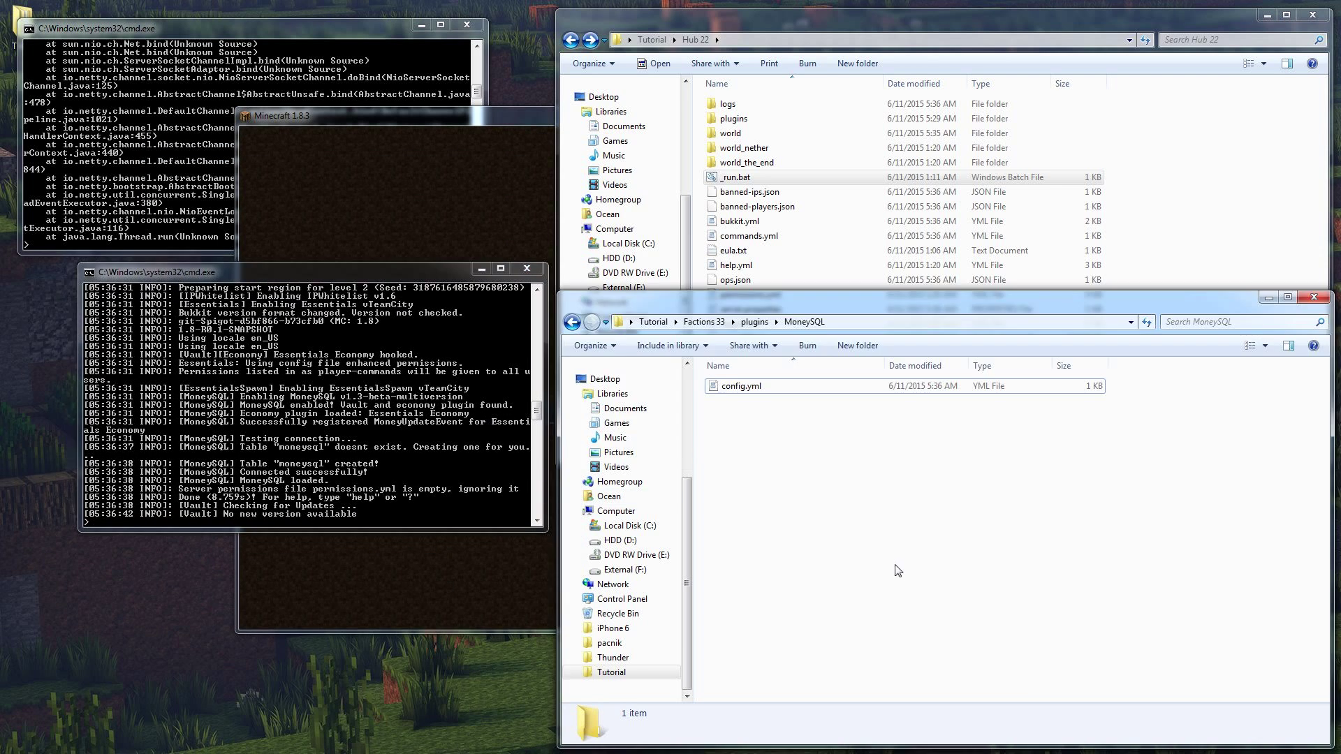
- Start the Factions 33 server by running its run.bat from the server folder
click(572, 323)
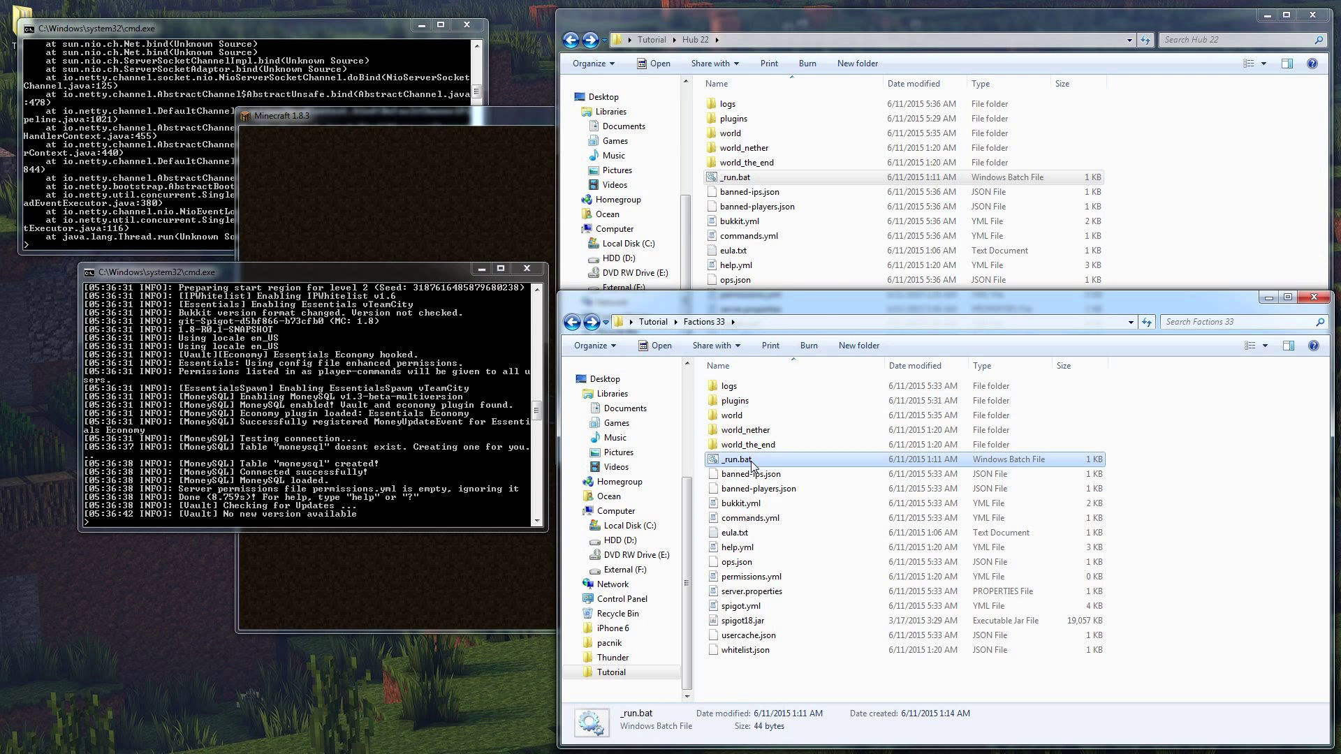
double_click(730, 460)
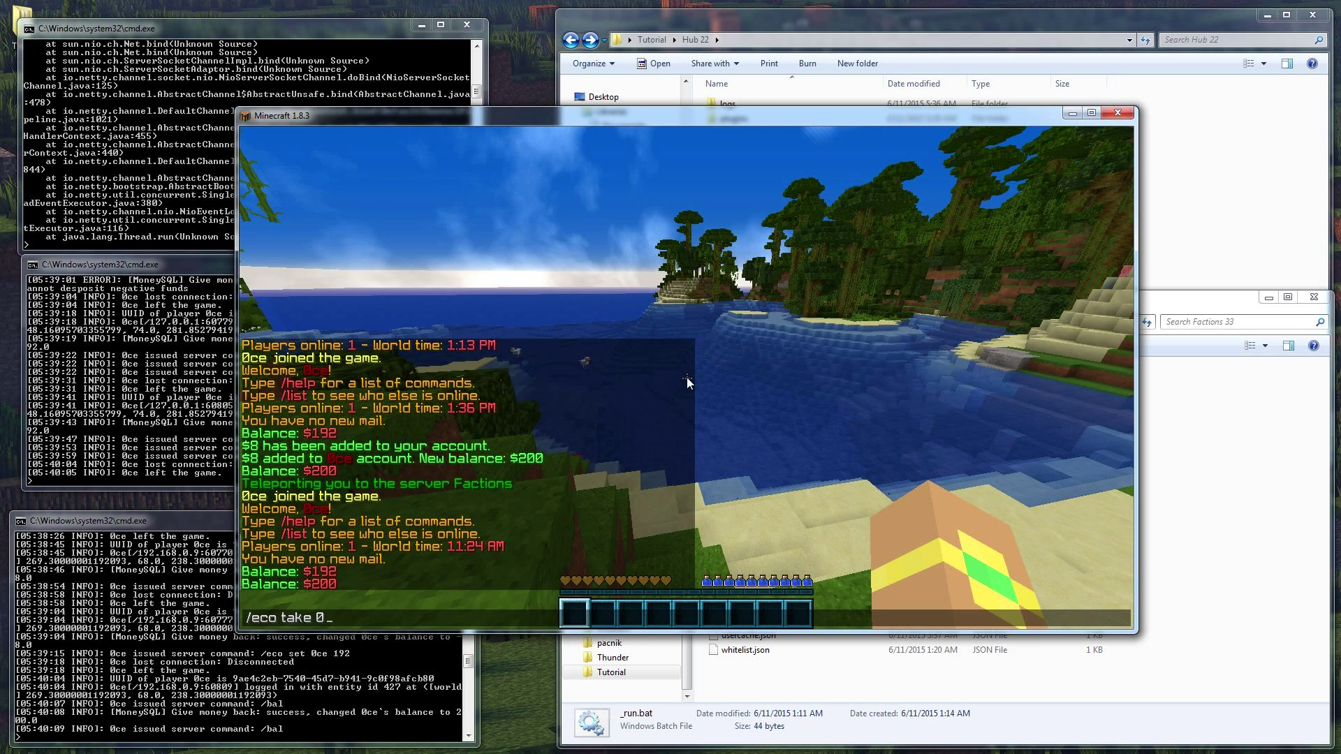
- Check the balance with /bal on Hub, then on Factions to confirm it matches
text(ce)
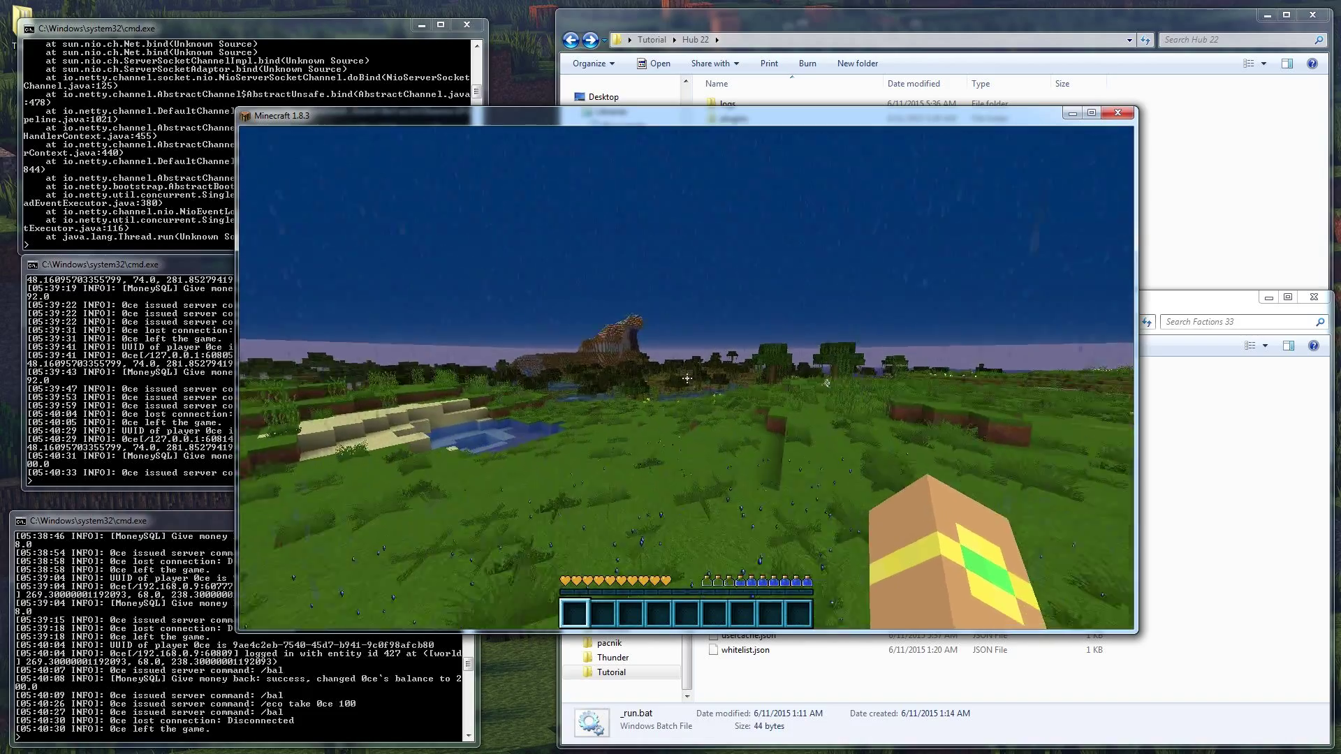
mouse_move(687, 378)
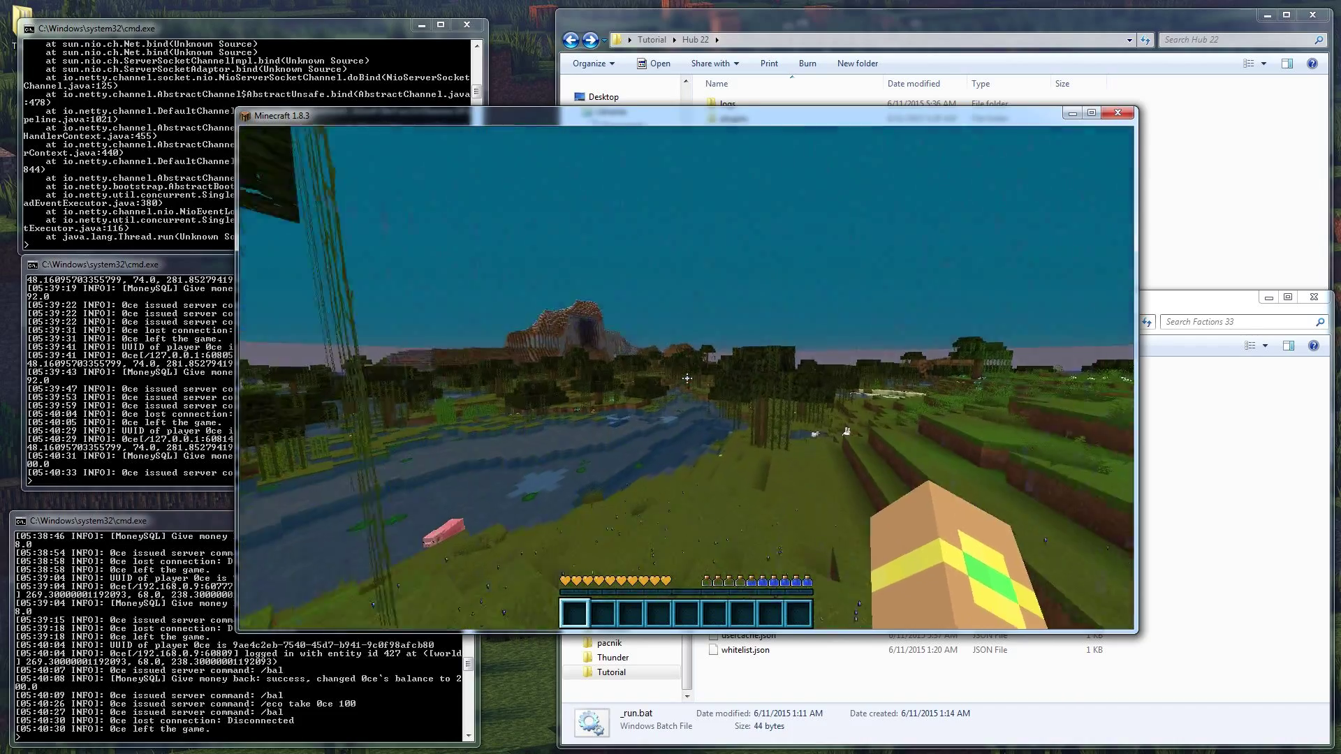
mouse_move(687, 378)
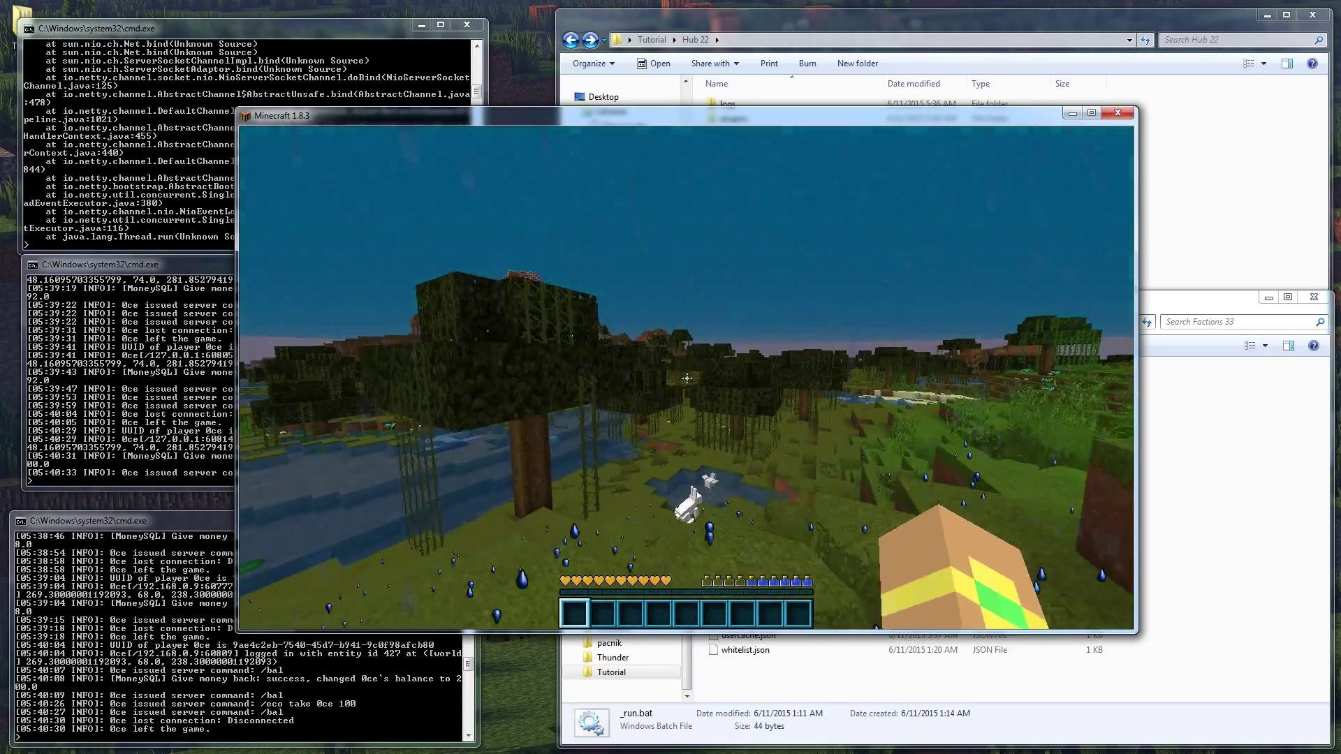
mouse_move(688, 379)
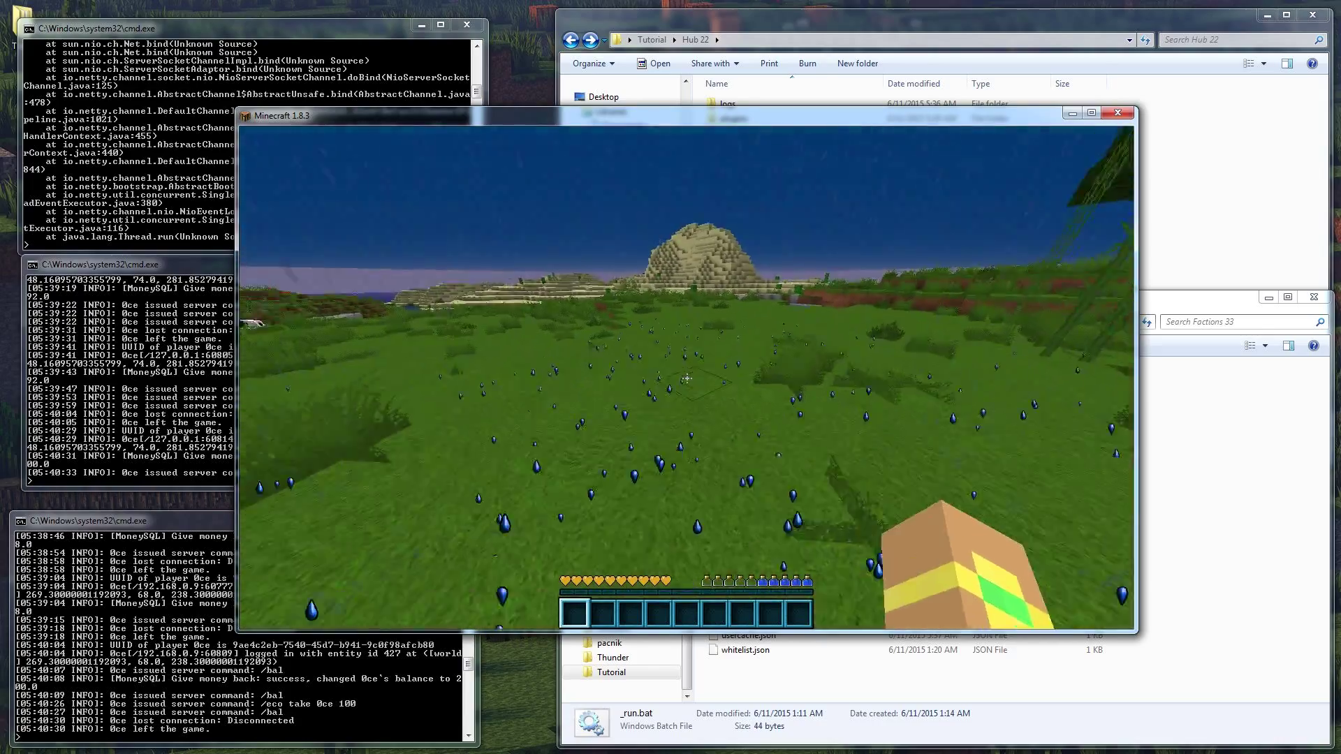